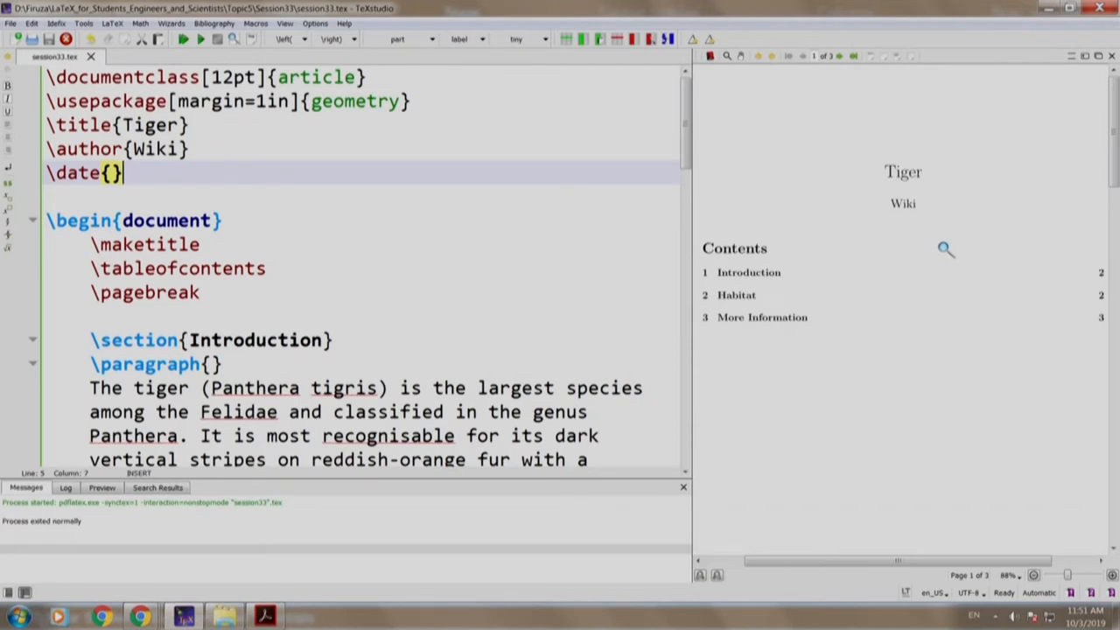
Load the imakeidx package and call \makeindex in the preamble below the date line
key(Return)
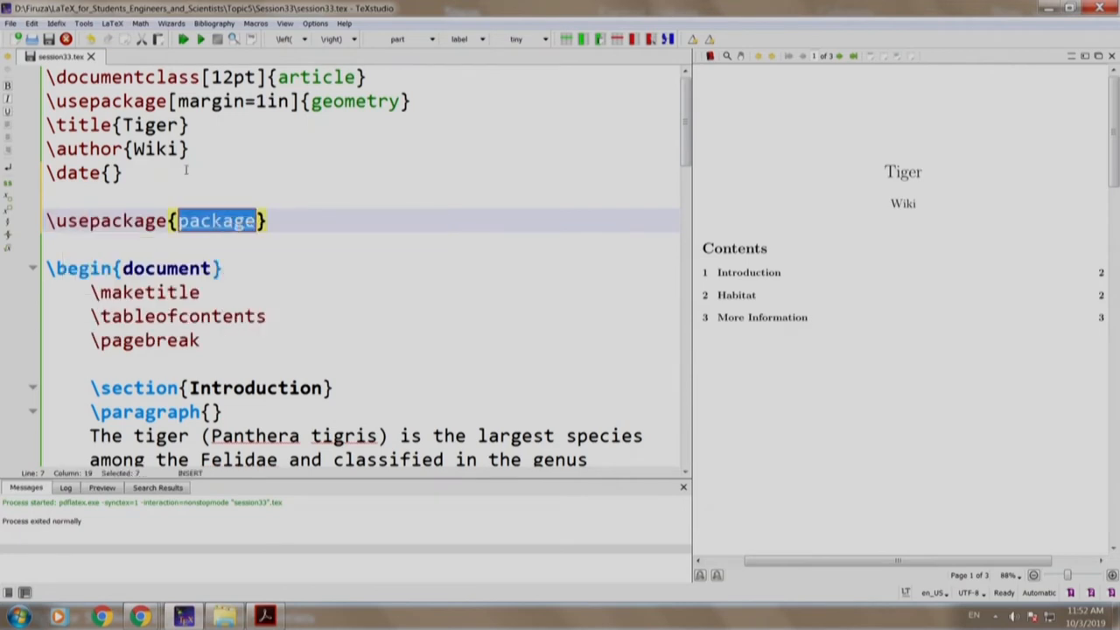
text(imakeidx)
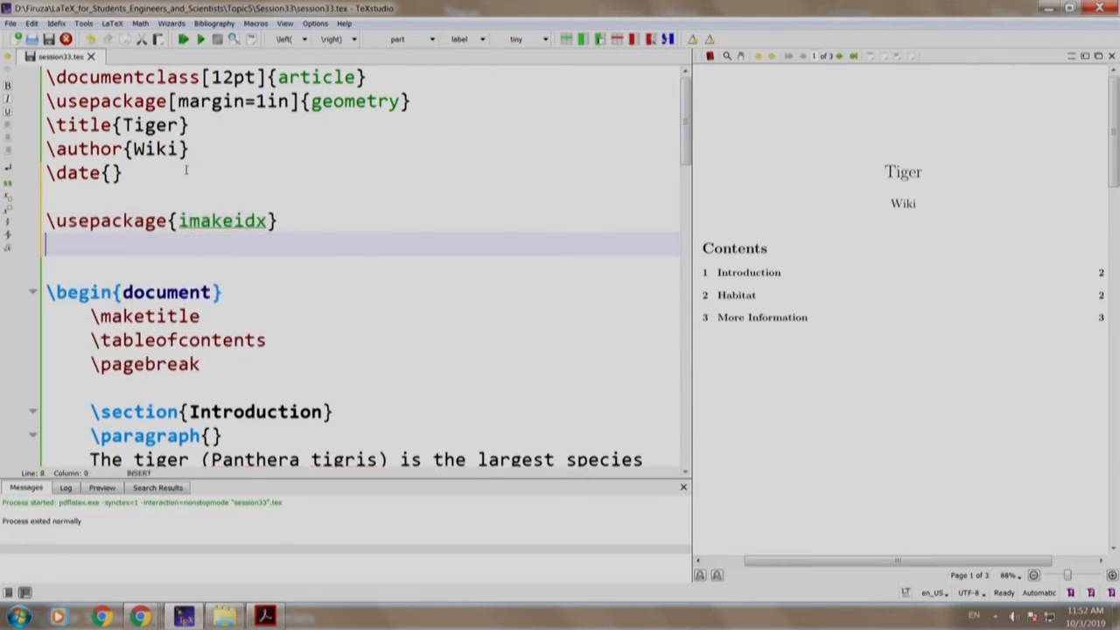
text(\makeindex)
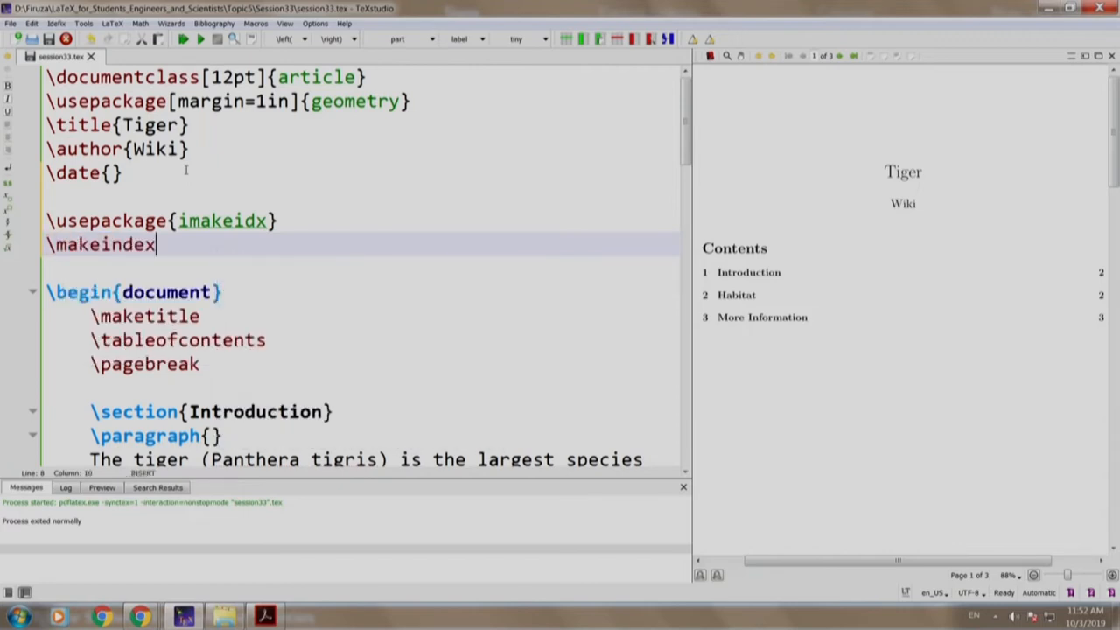
Add \printindex just before \end{document}
scroll(down, 3)
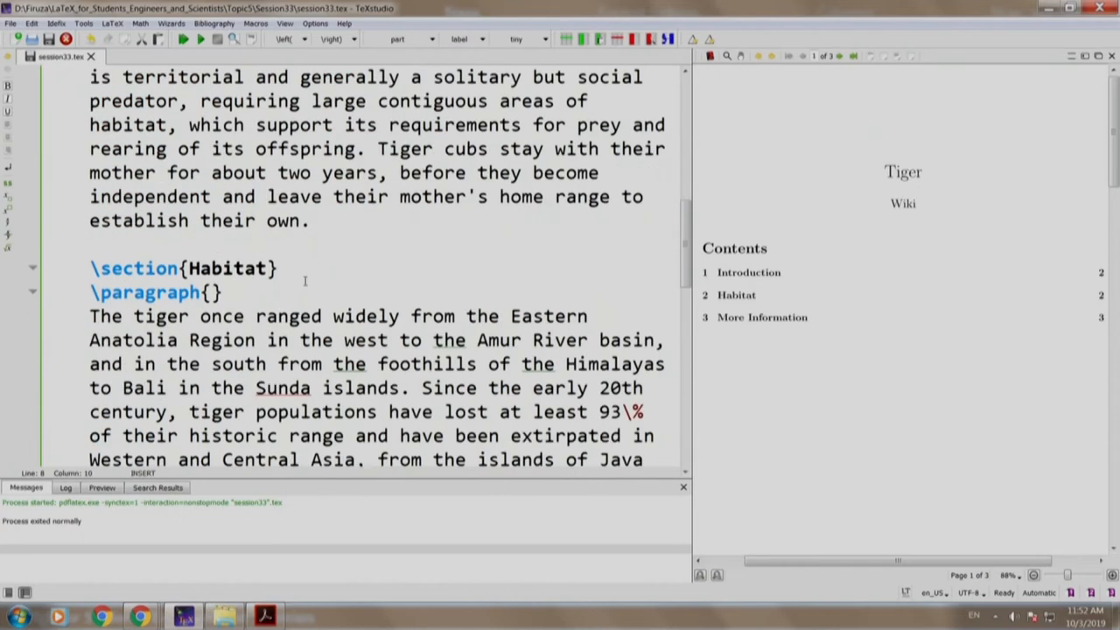
scroll(down, 3)
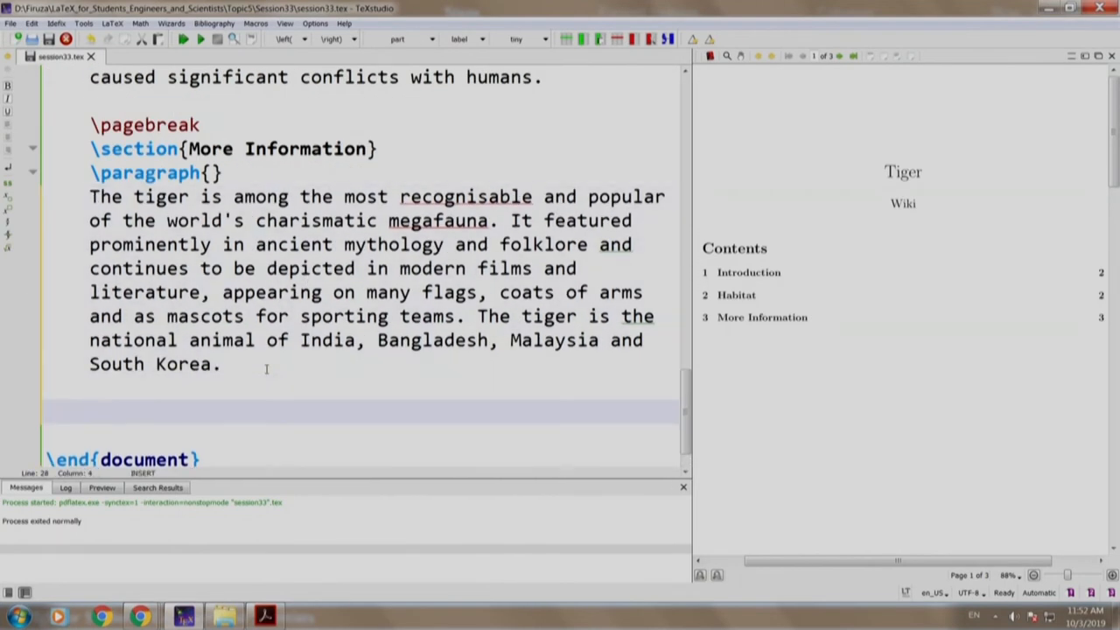
text(\)
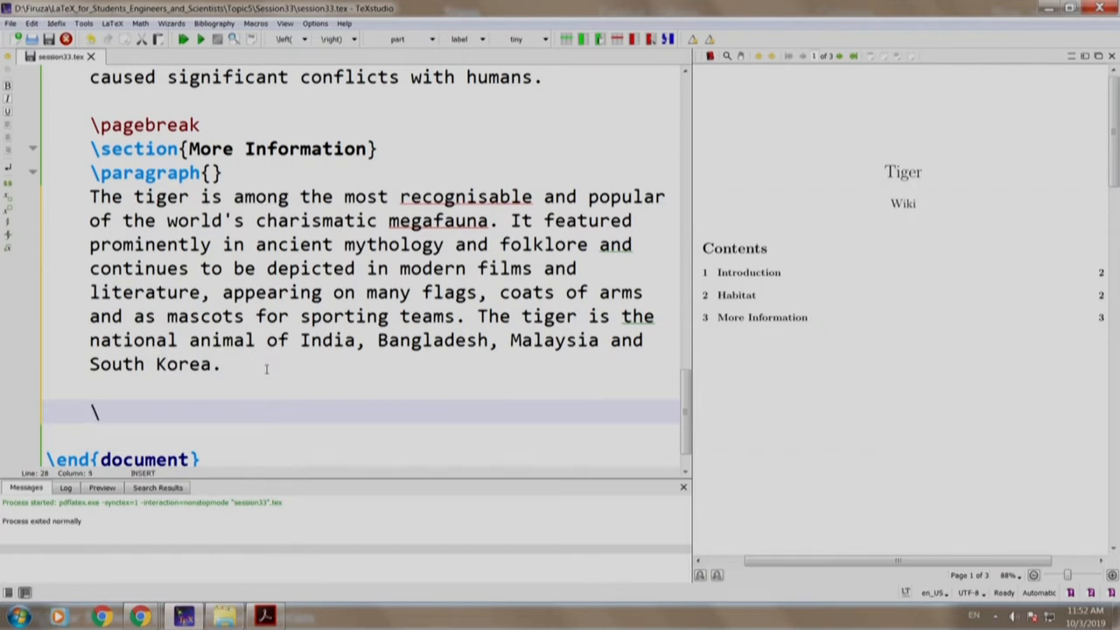
text(printindex)
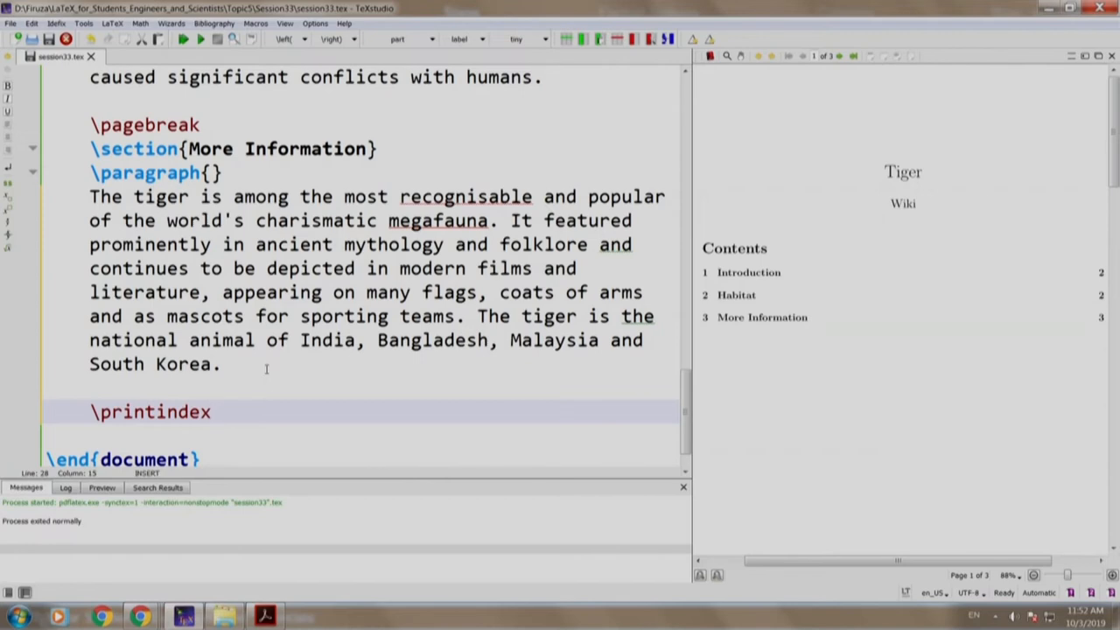
Mark the Introduction's opening words with \index{tiger} and \index{Panthera}
scroll(up, 3)
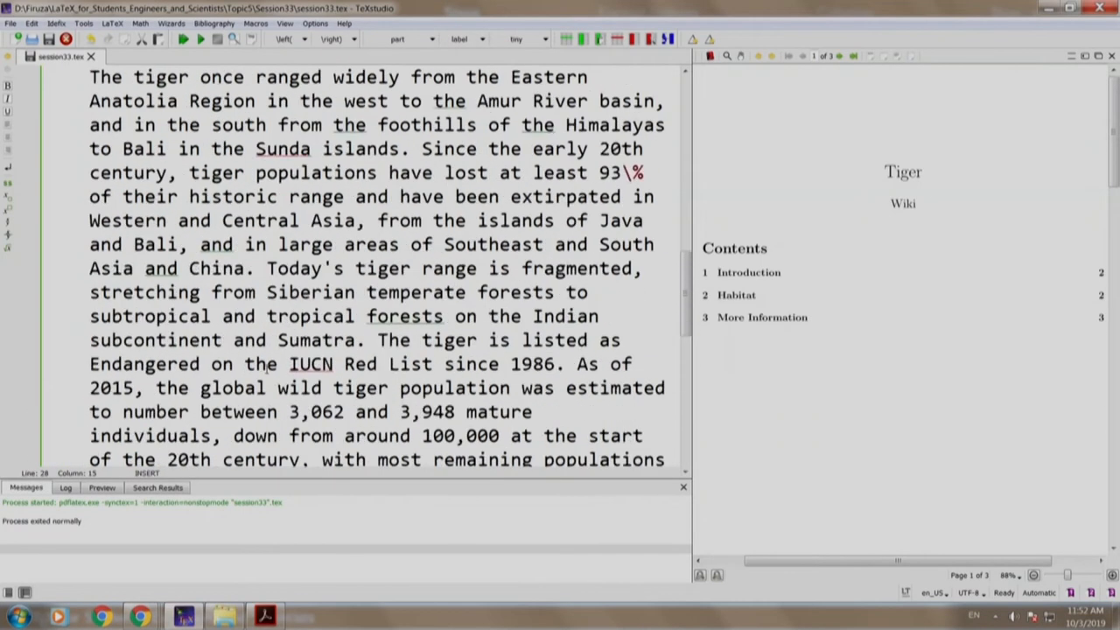
scroll(up, 3)
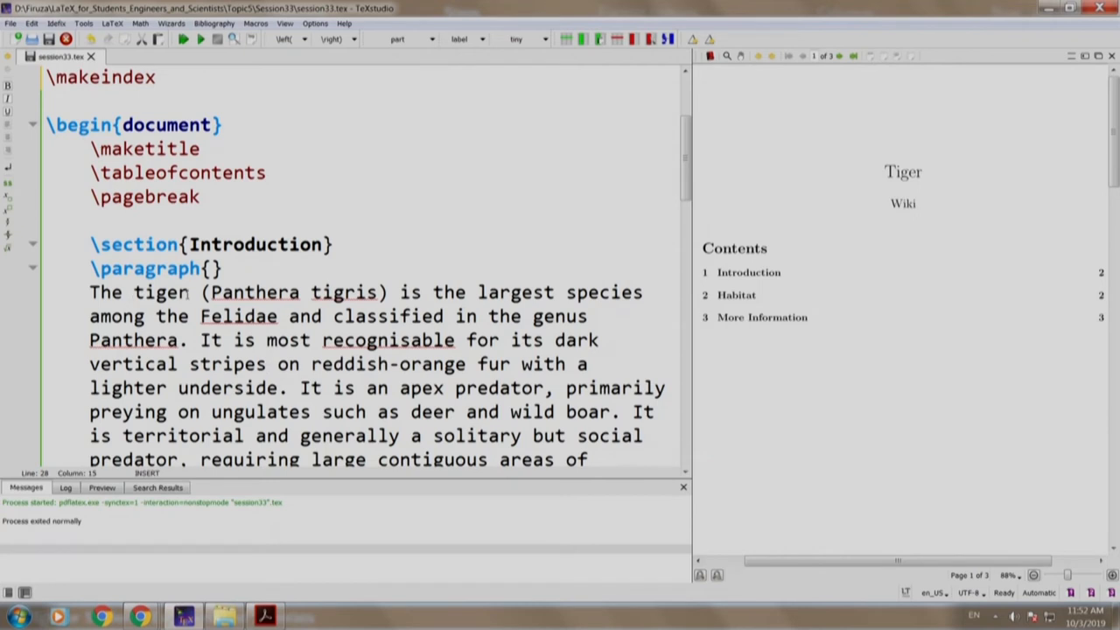
text(\index{entry)
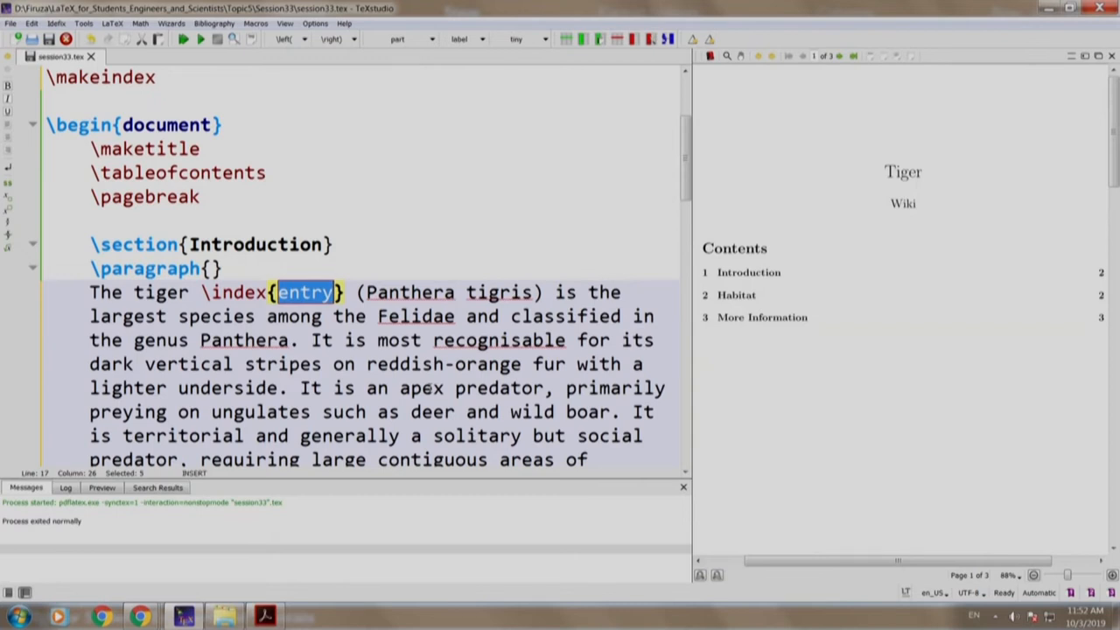
text(tiger)
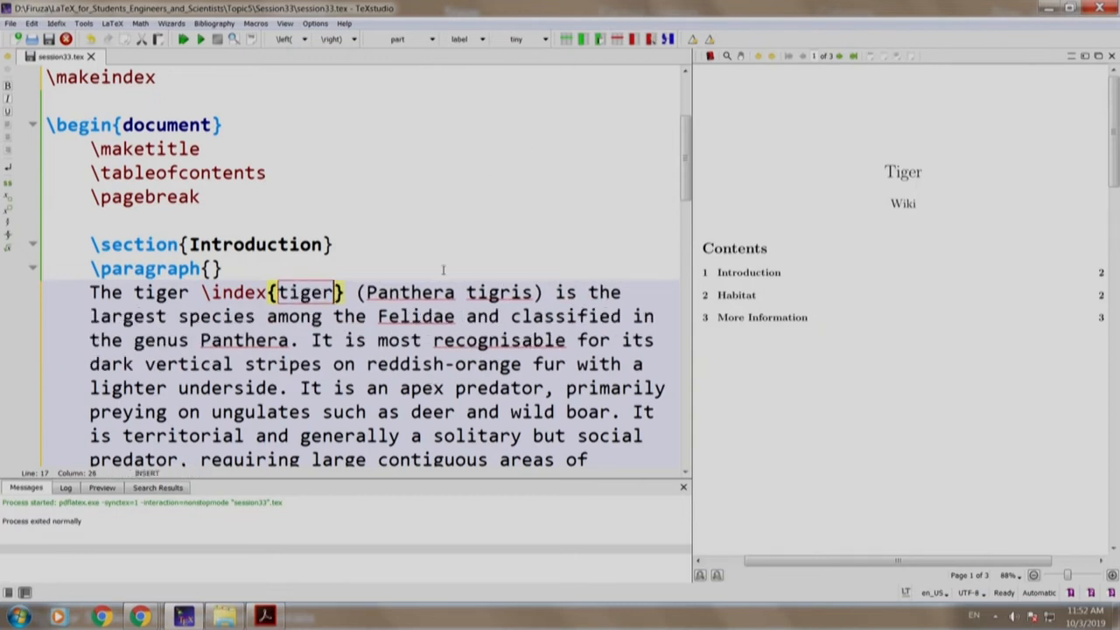
double_click(409, 292)
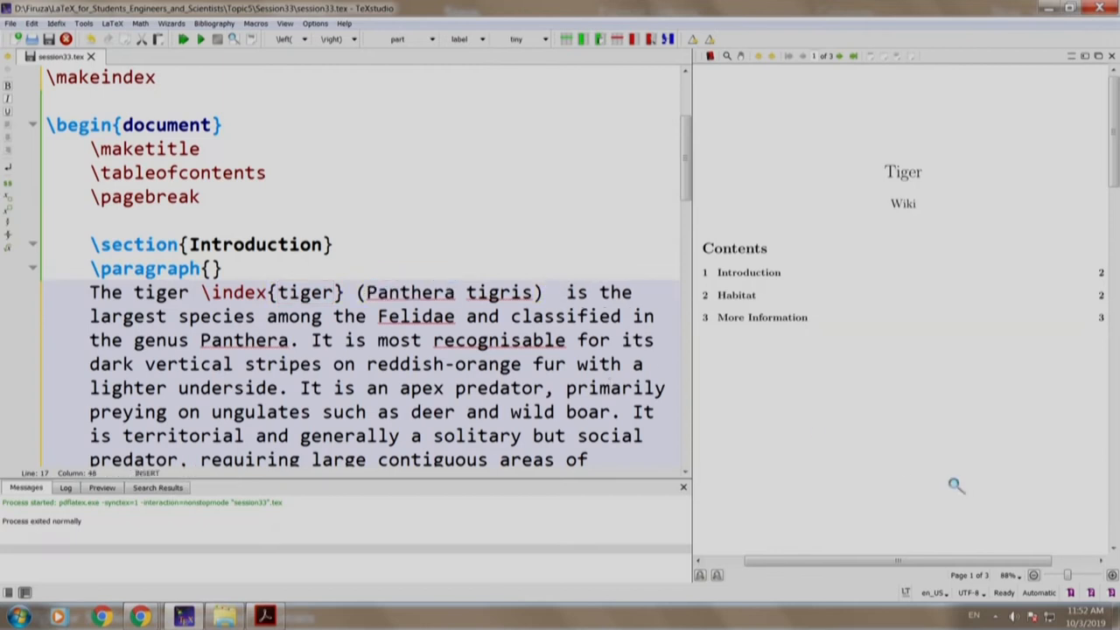
text(\index{entry)
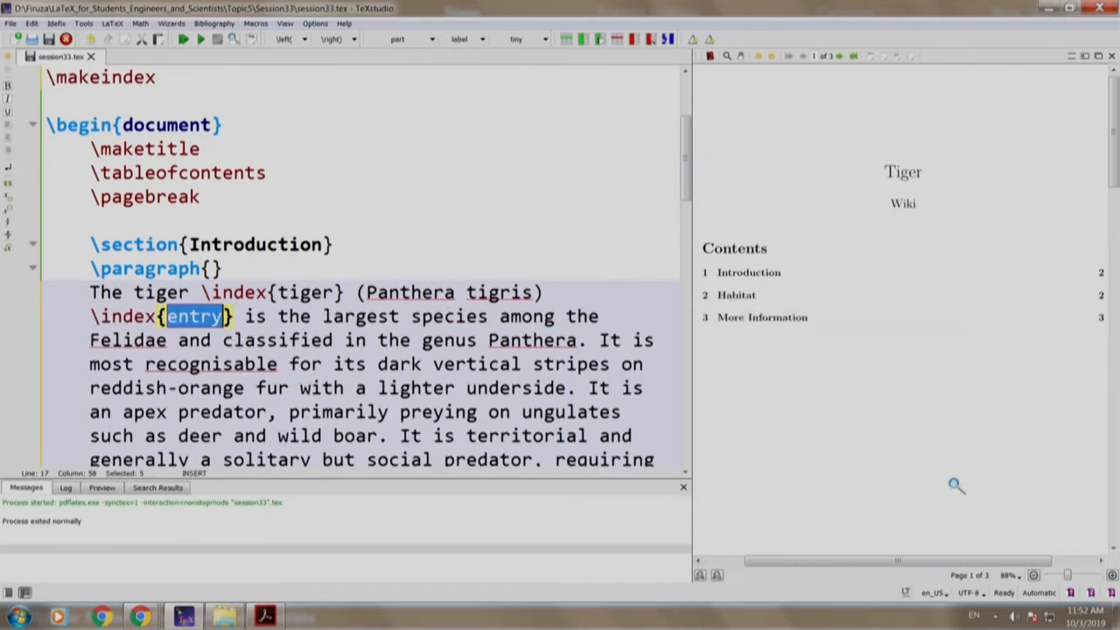
text(Panthera)
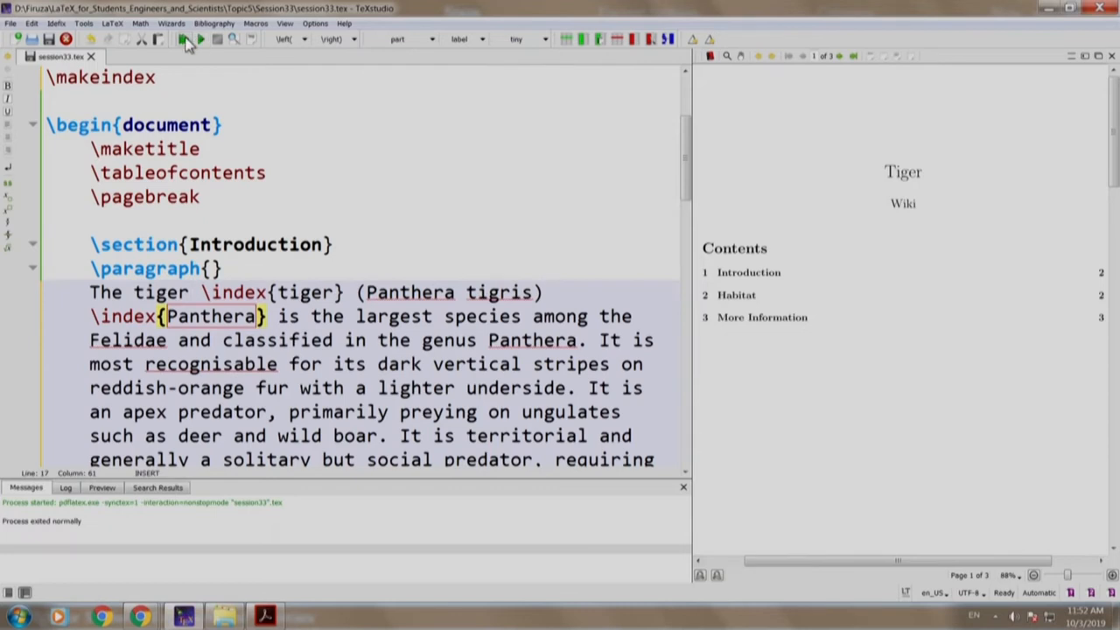
Compile with Build & View to see the Index page listing Panthera, 2 and tiger, 2
click(183, 38)
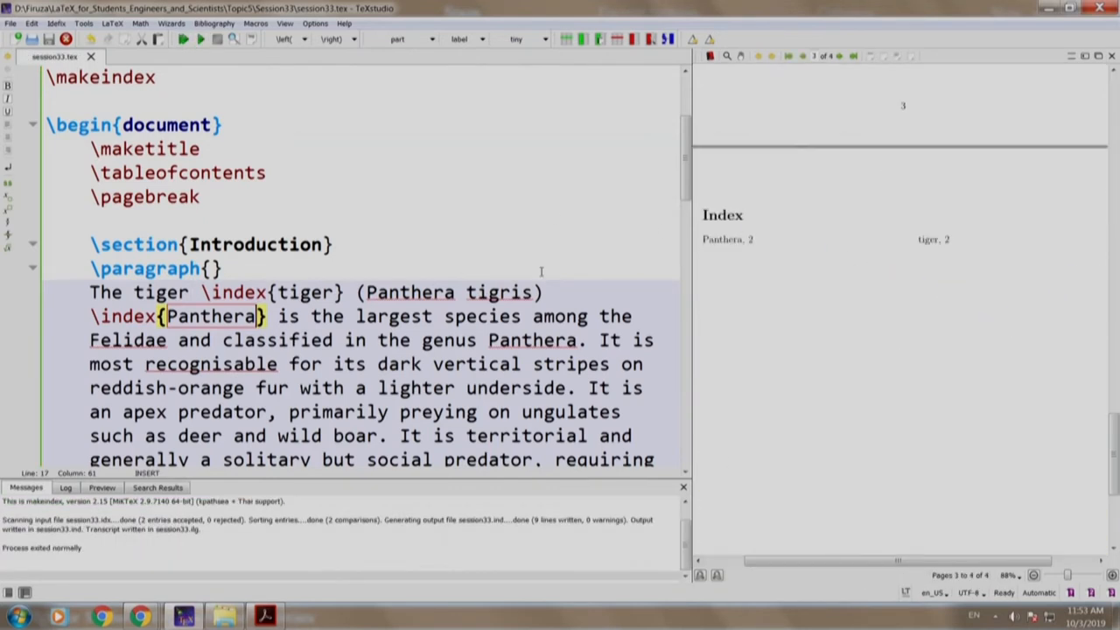
mouse_move(875, 252)
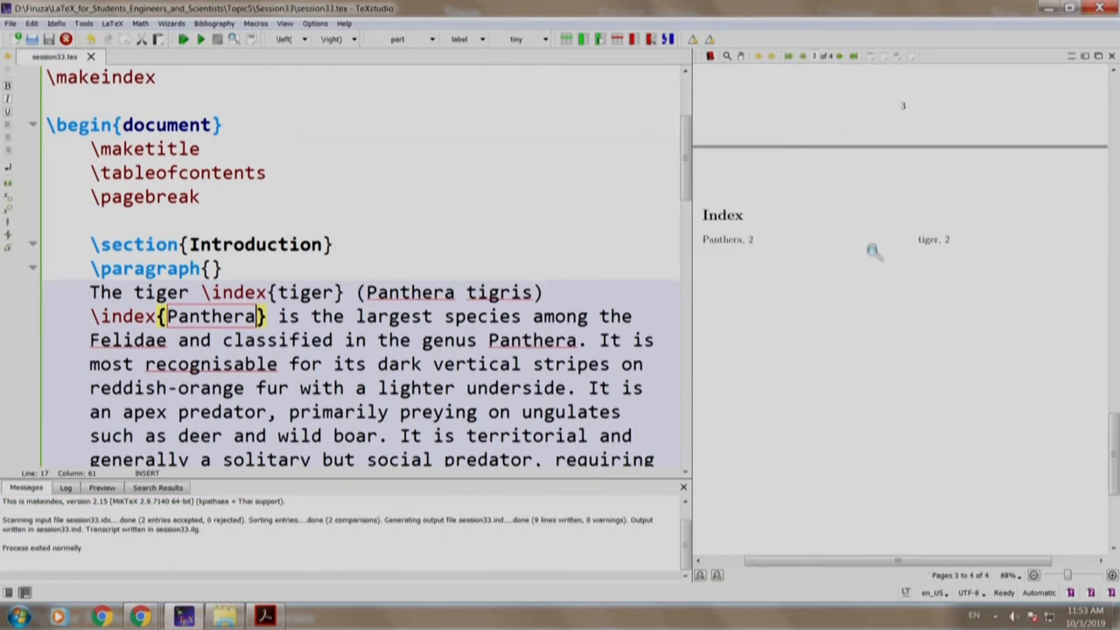
mouse_move(936, 254)
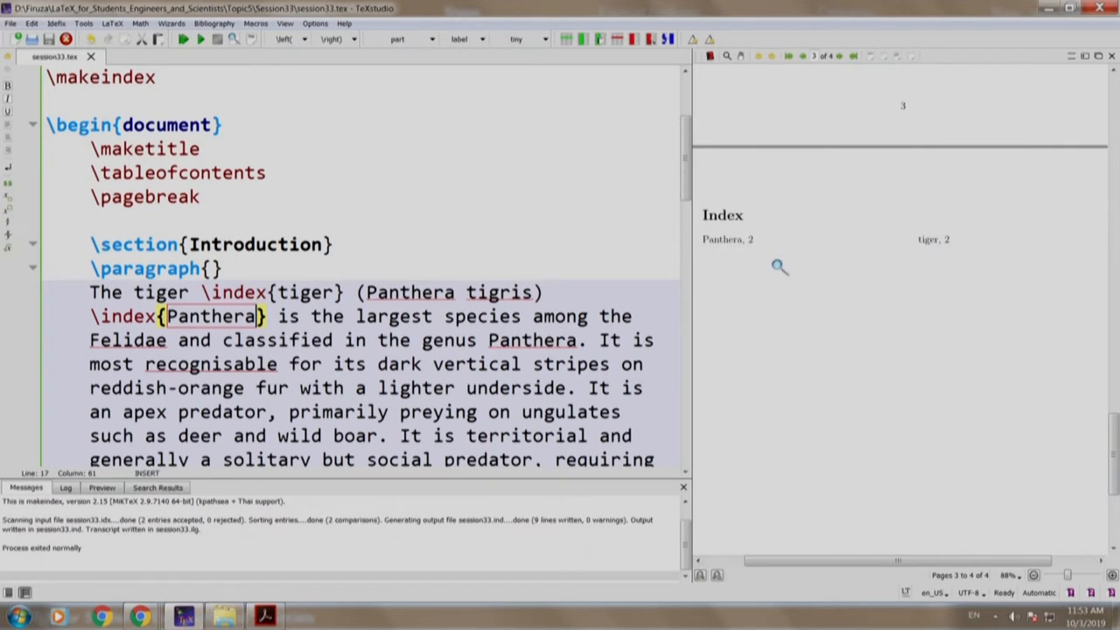
mouse_move(928, 248)
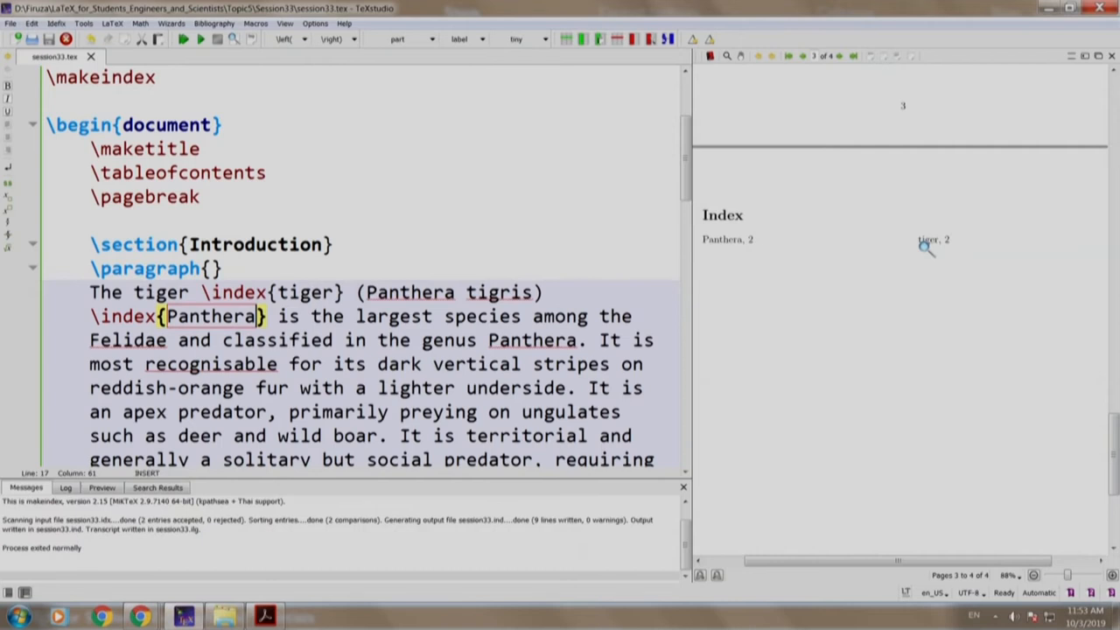
Add \index{tiger} after 'The tiger' in More Information and rebuild so tiger lists pages 2, 3
scroll(down, 3)
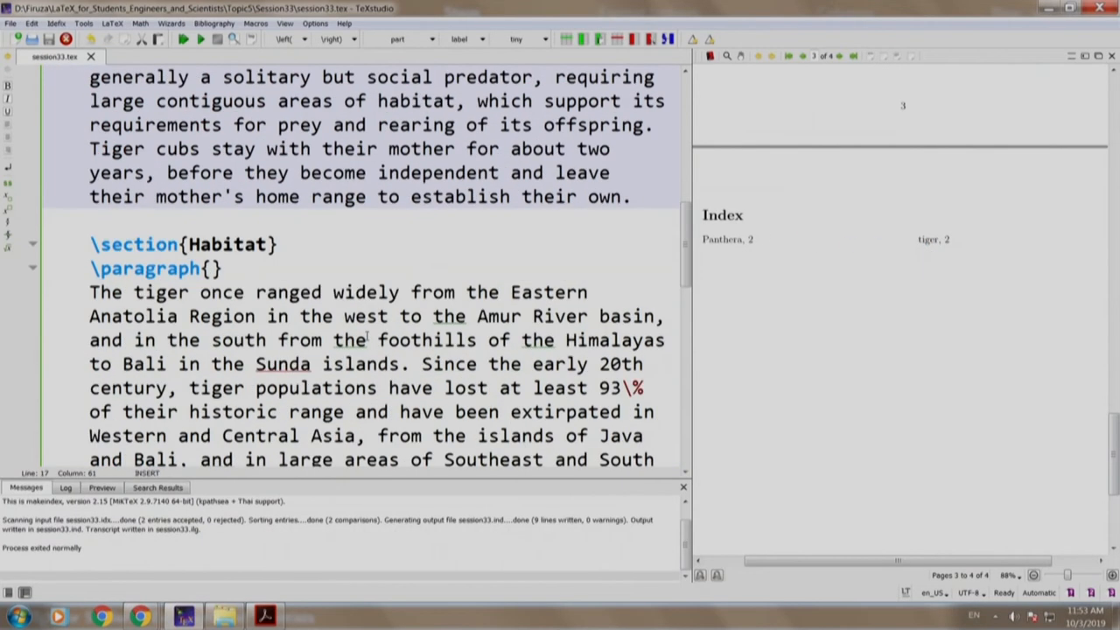
scroll(down, 3)
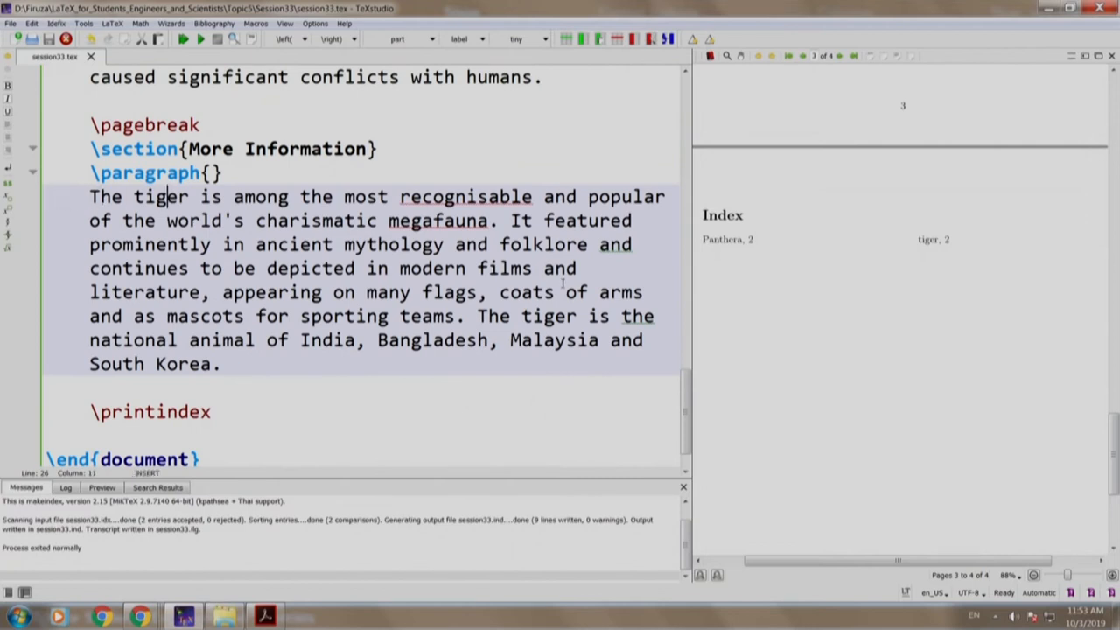
click(189, 196)
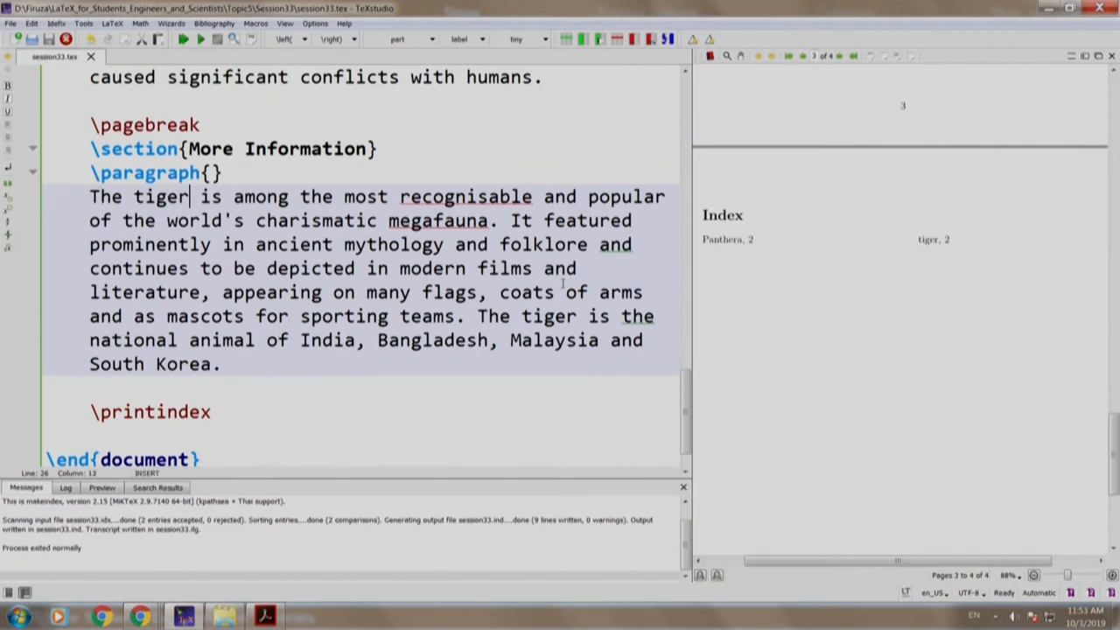
text(\index{entry)
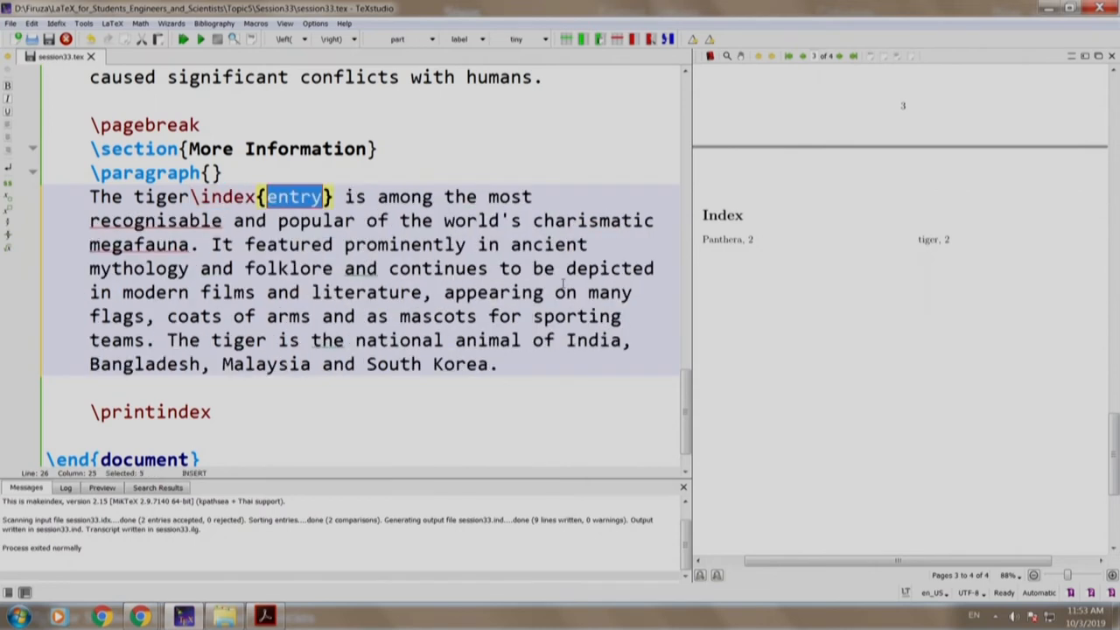
text(tiger)
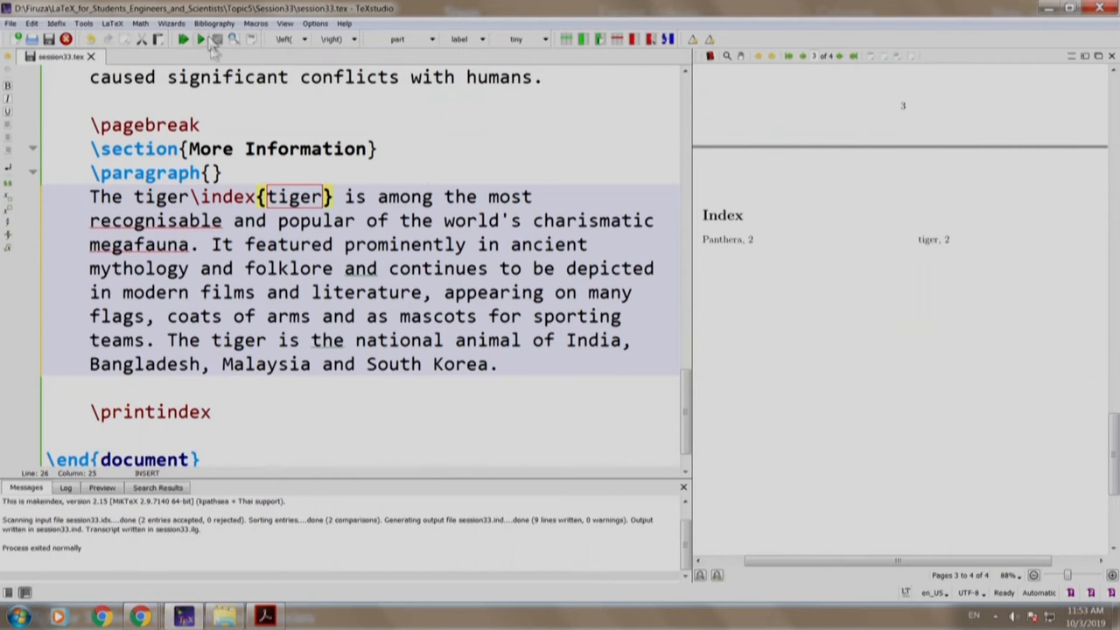
click(183, 39)
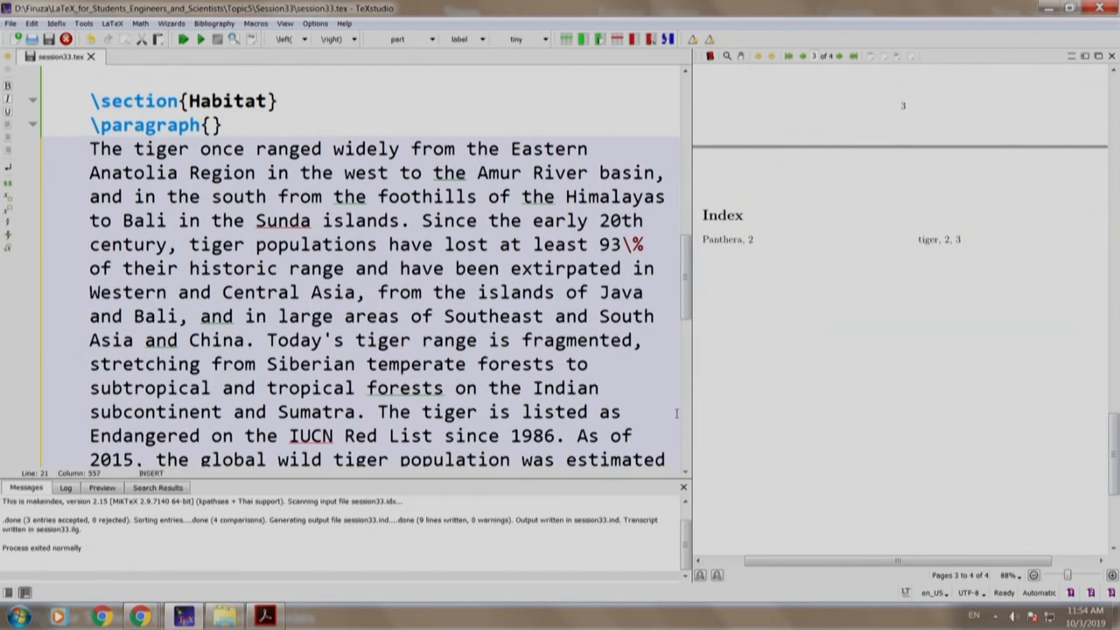
Tag India with \index{habitat!India} sub-entry markers in the Habitat text
text(\index{habita)
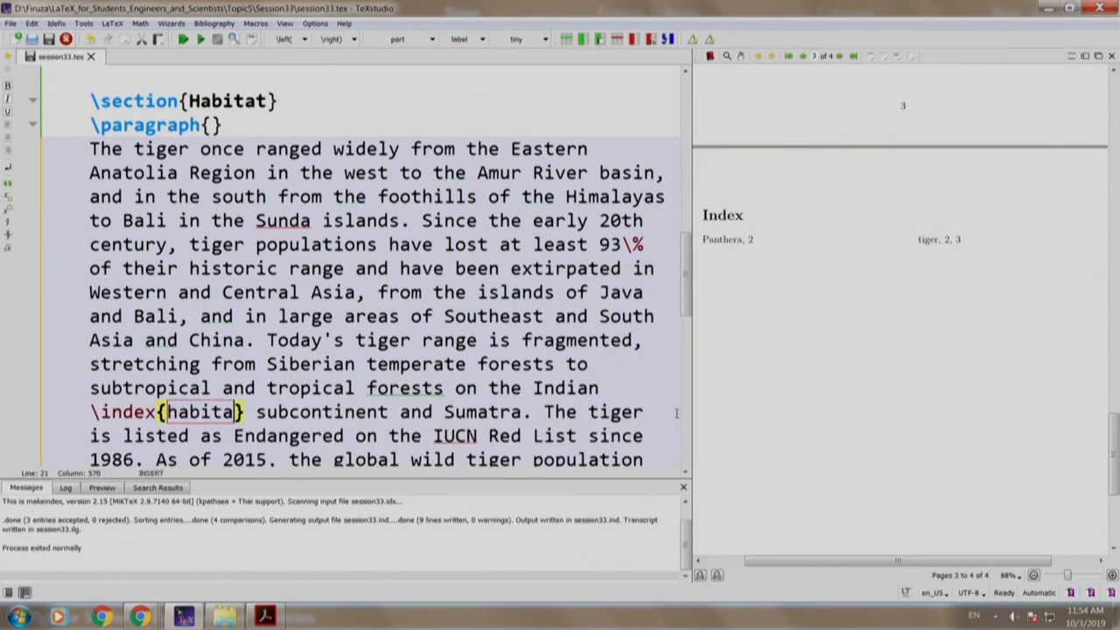
text(!)
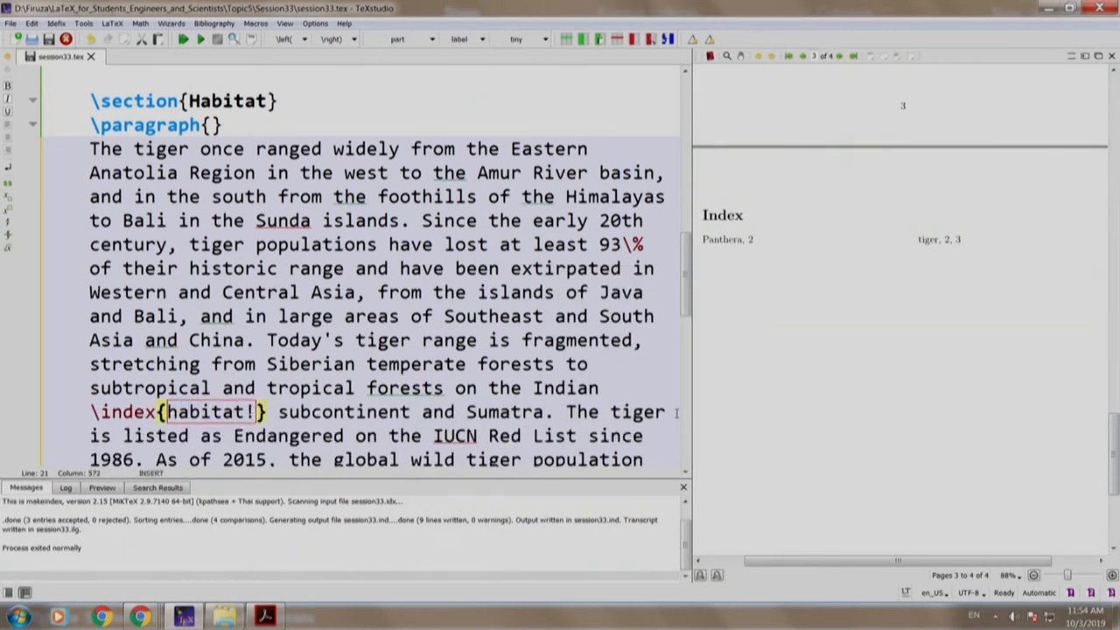
text(I)
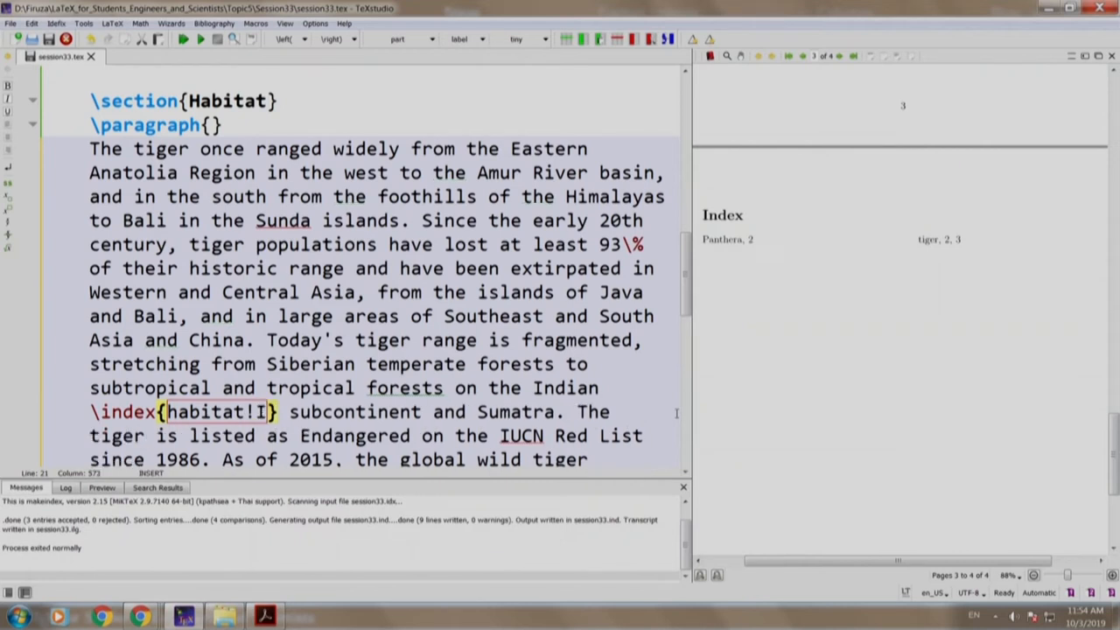
text(ndia)
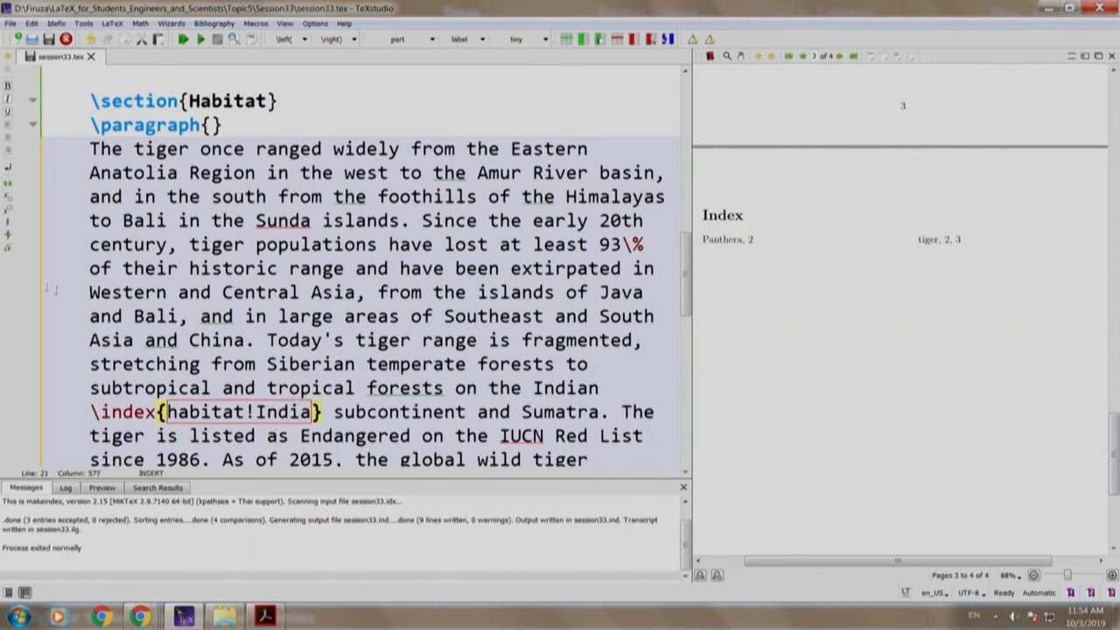
scroll(down, 3)
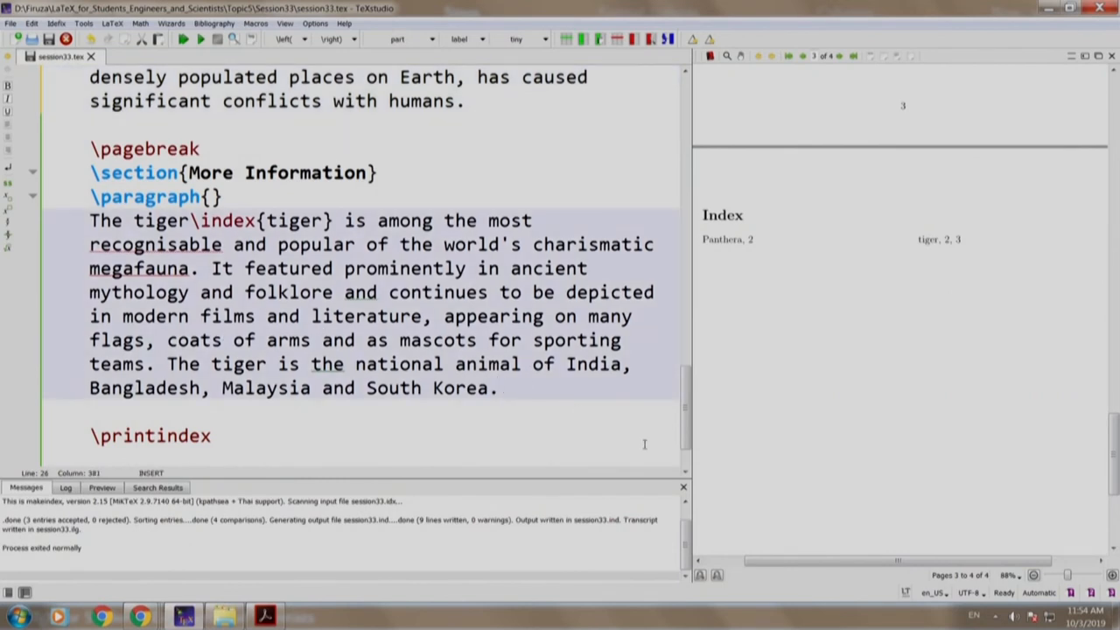
mouse_move(149, 436)
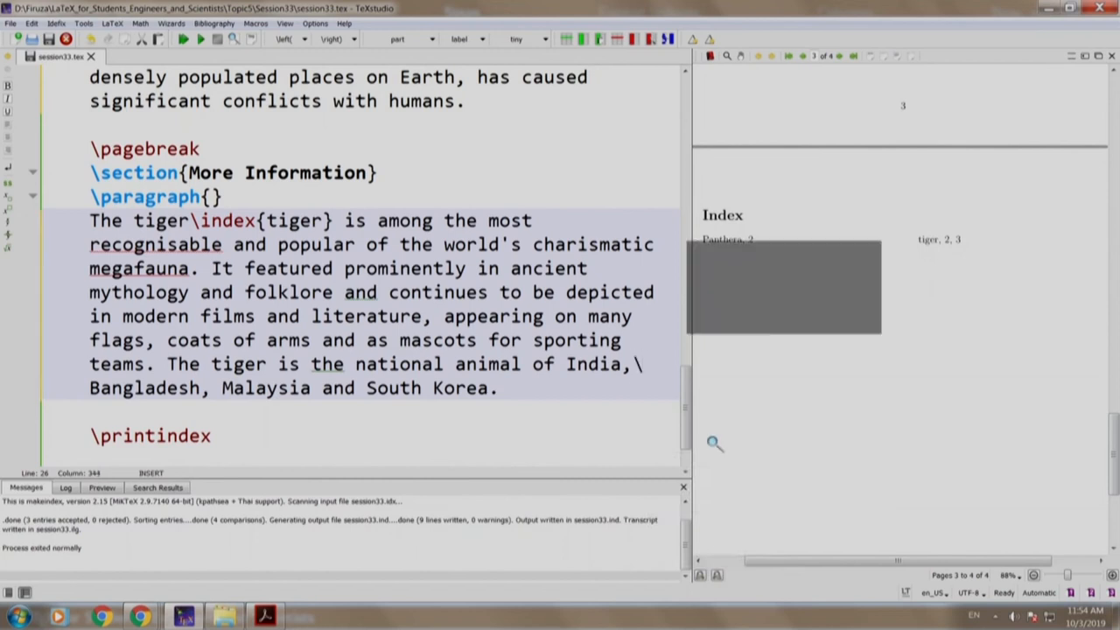
text(\index{entry)
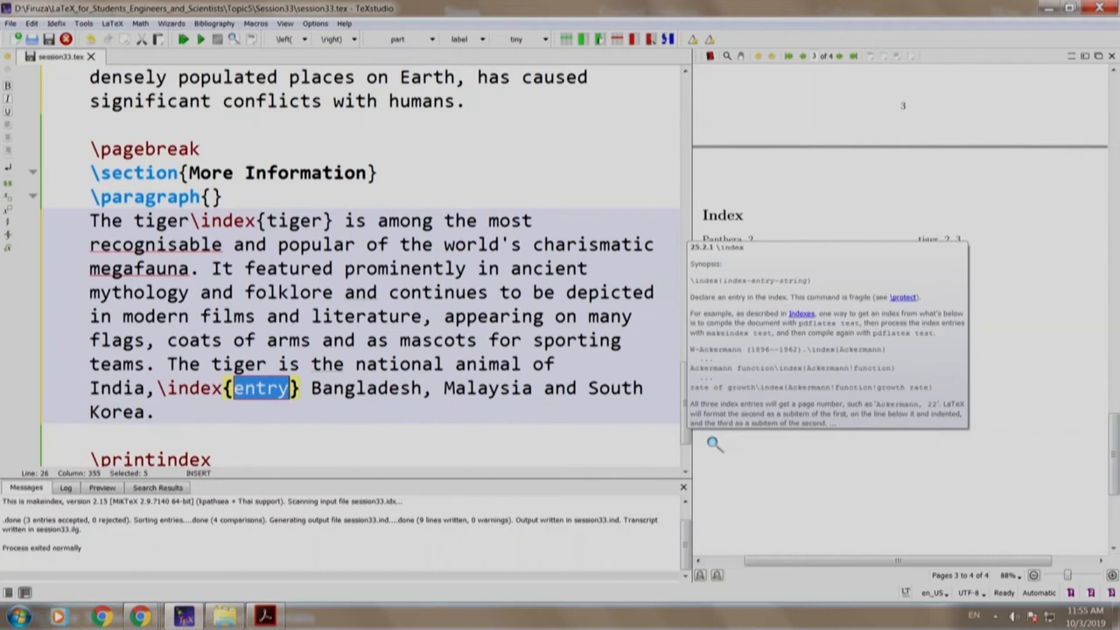
text(habitat)
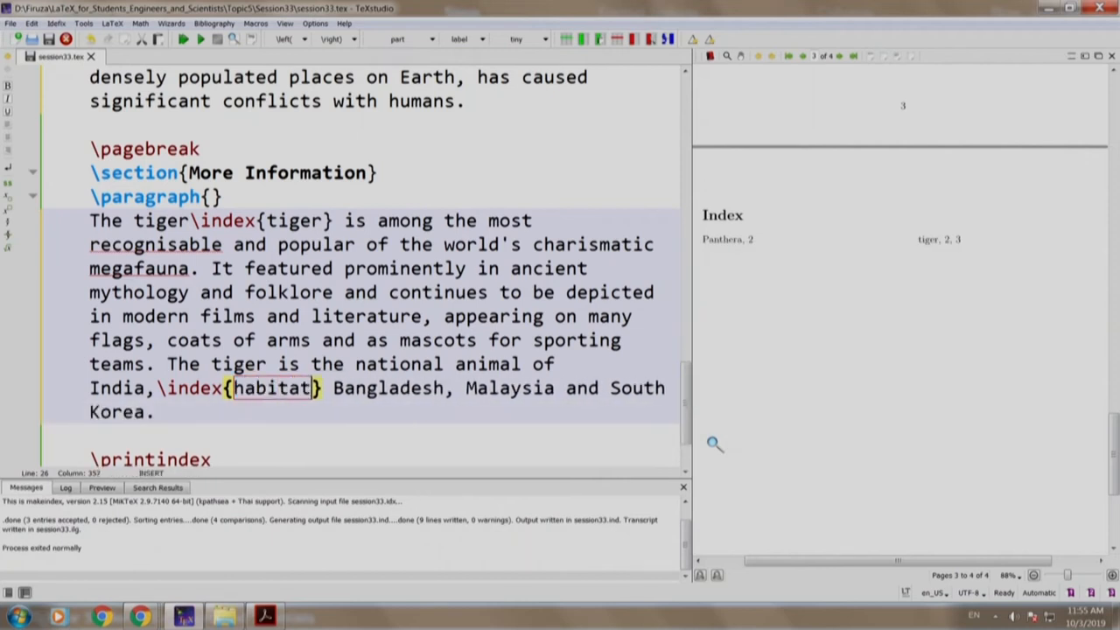
text(!Indi)
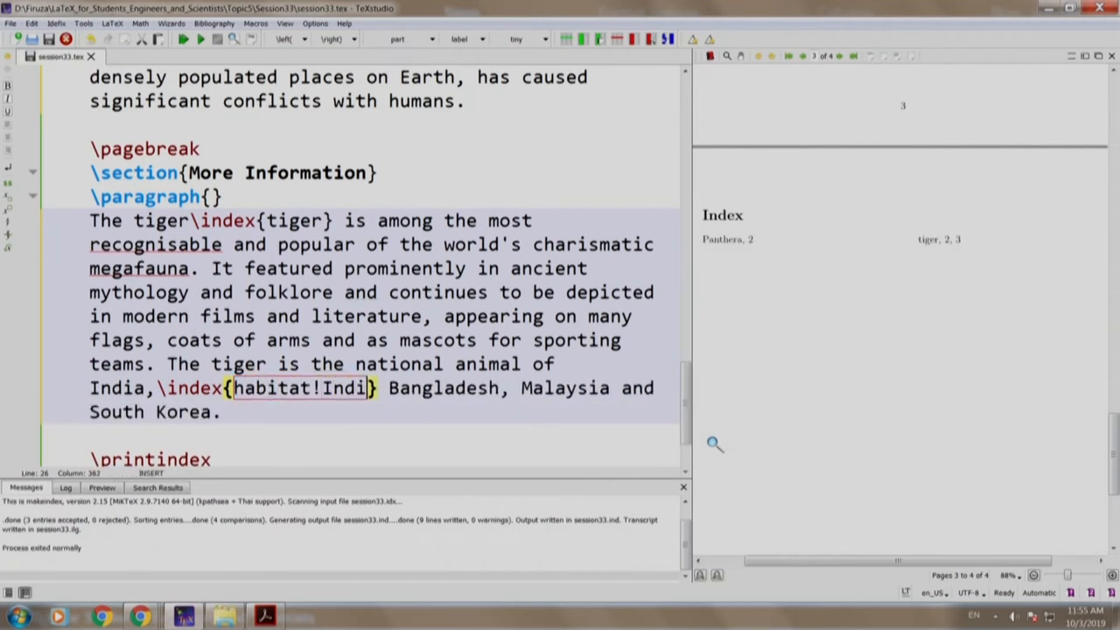
text(a)
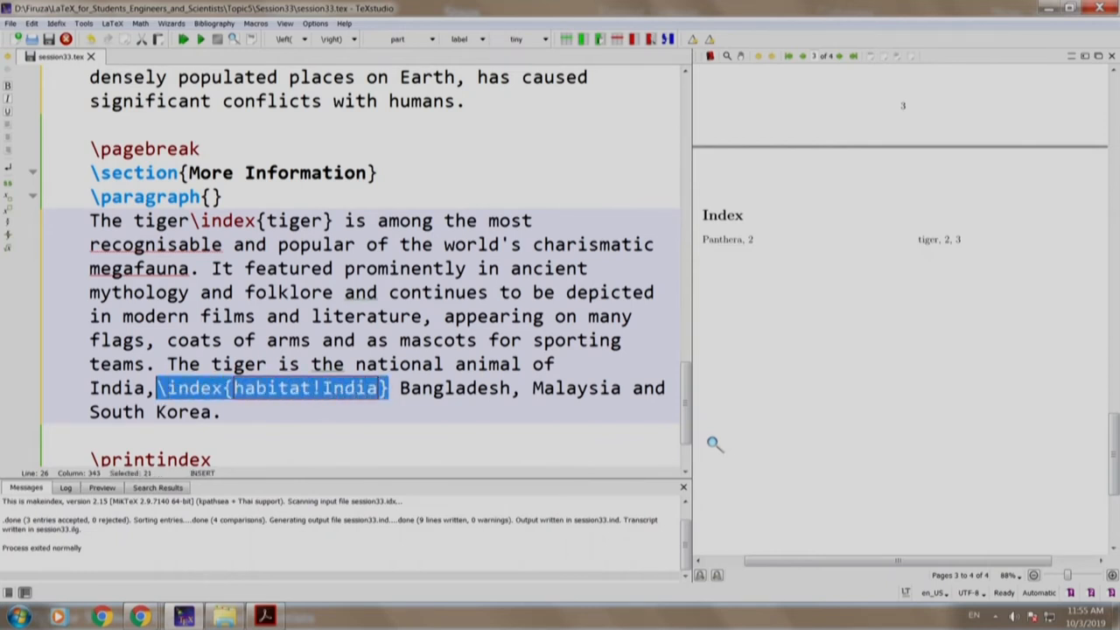
Add habitat sub-entry markers for Bangladesh and Malaysia after those country names
click(521, 389)
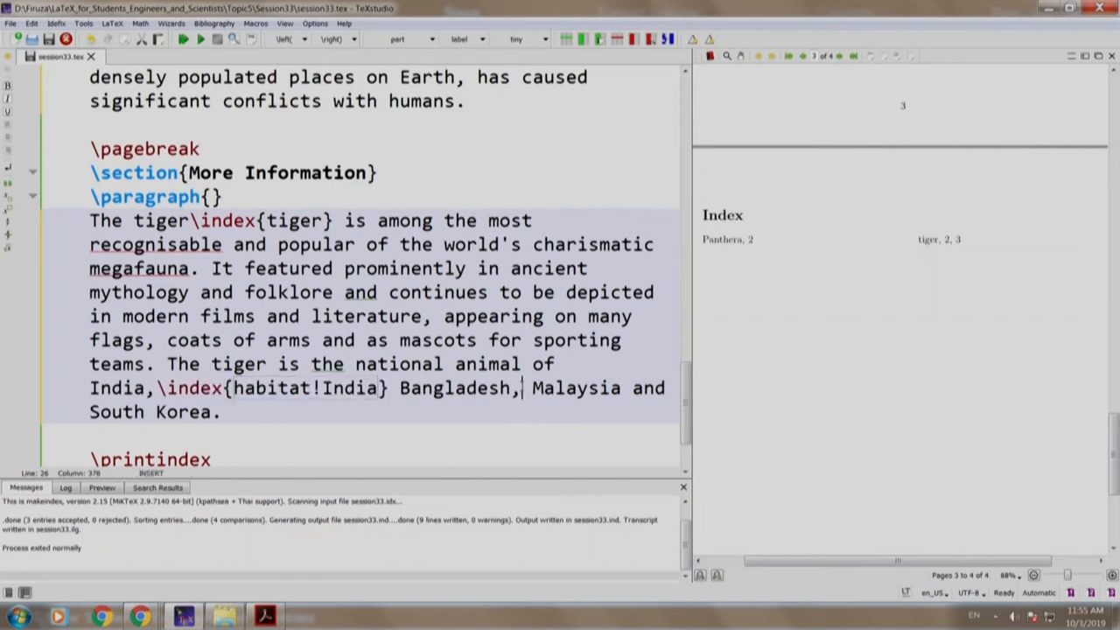
text(\index{habitat!India})
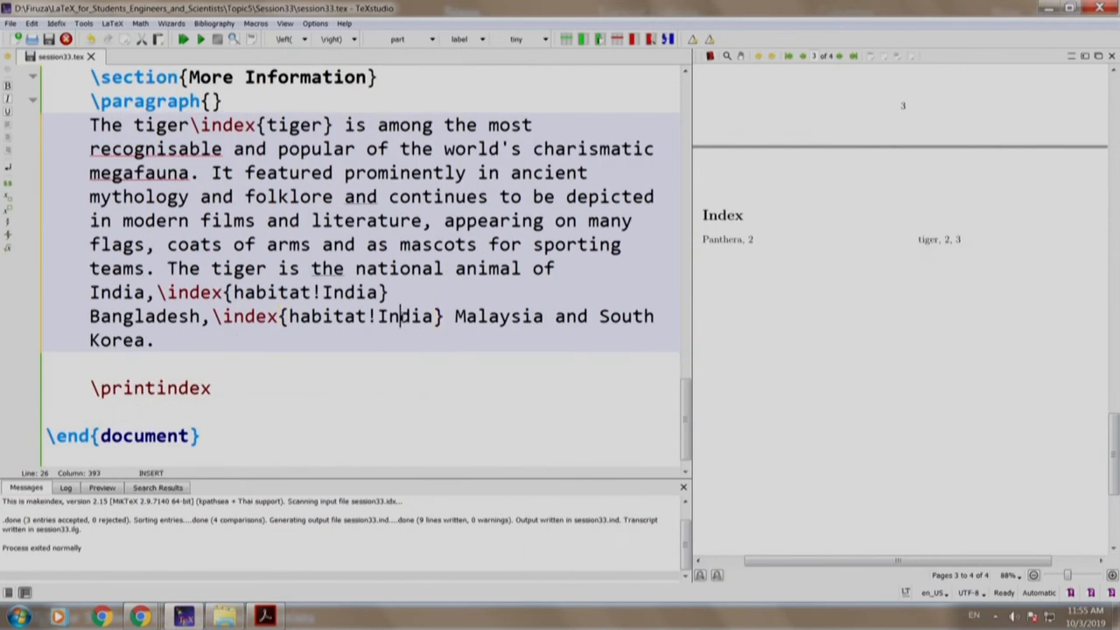
double_click(406, 314)
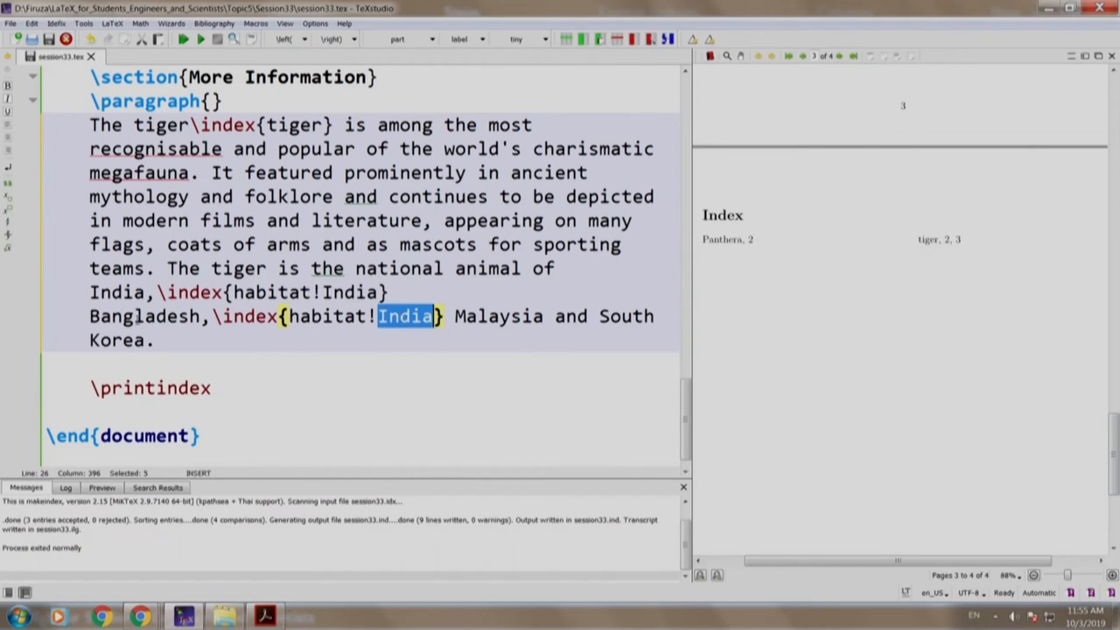
double_click(143, 315)
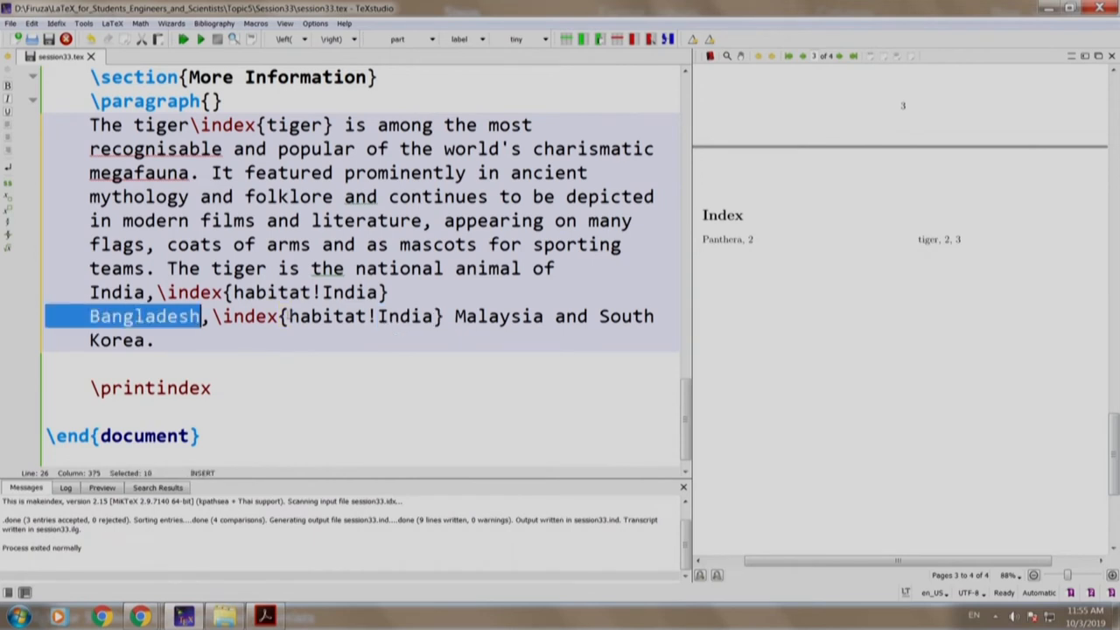
text(Bangladesh)
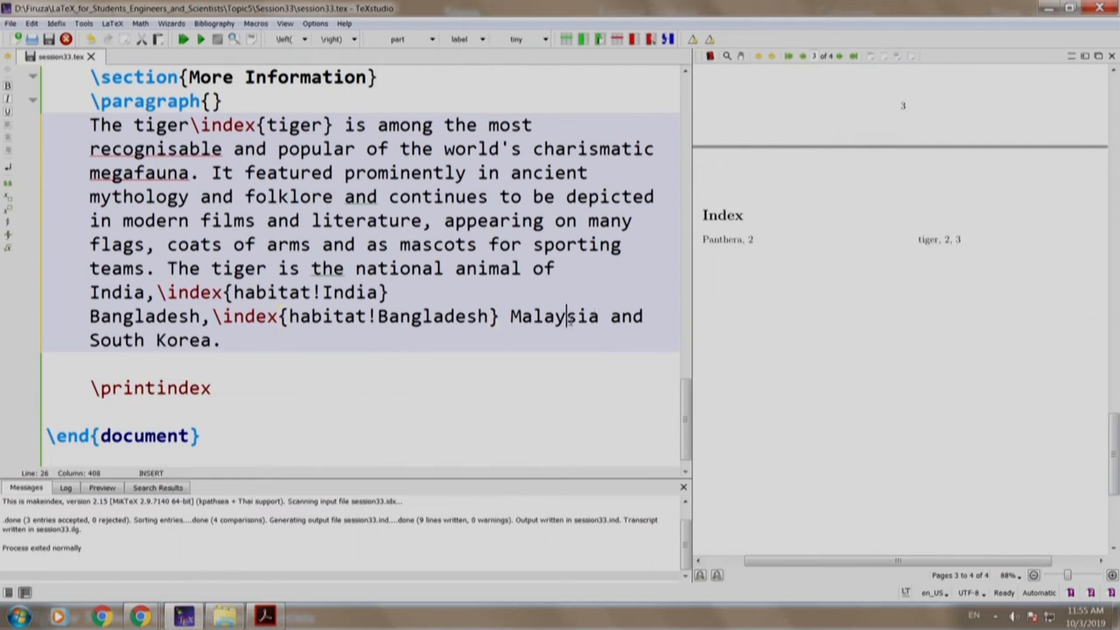
double_click(553, 315)
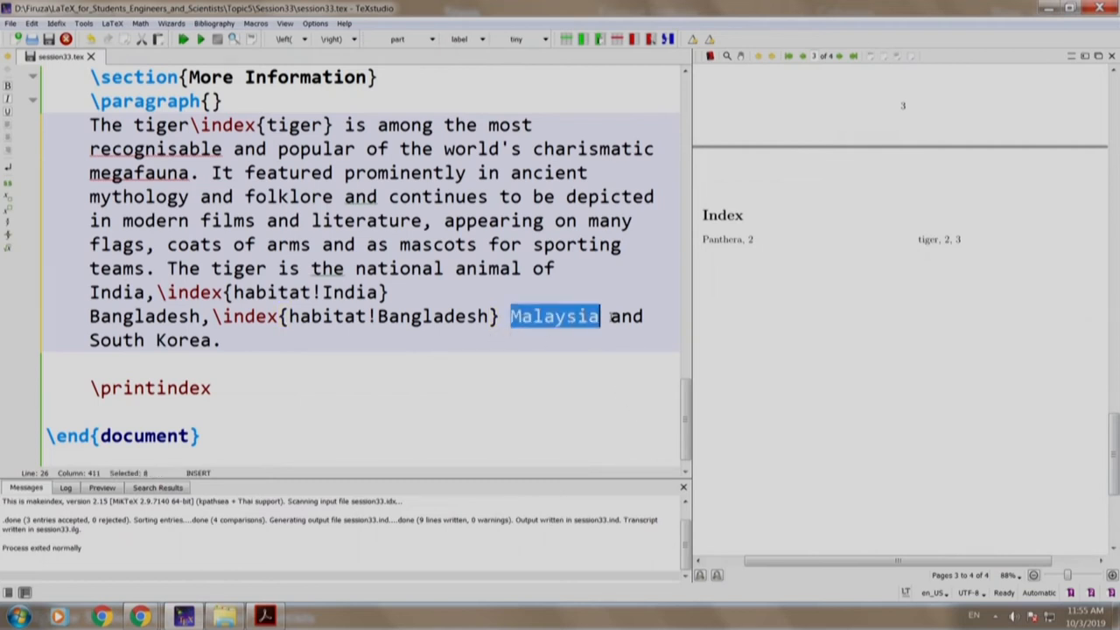
click(591, 315)
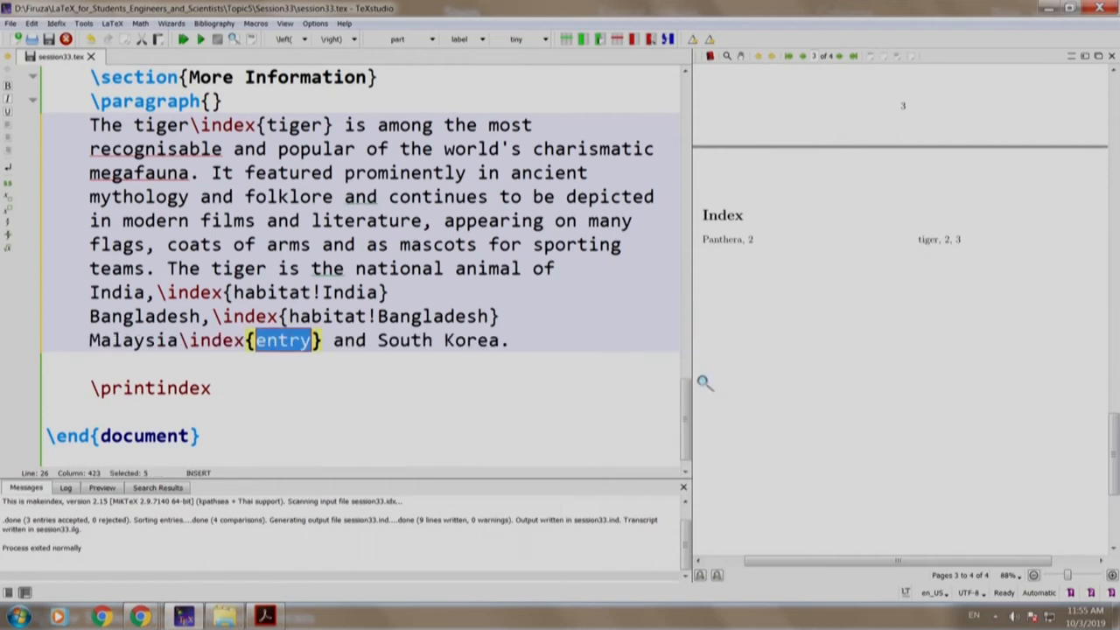
text(habitat)
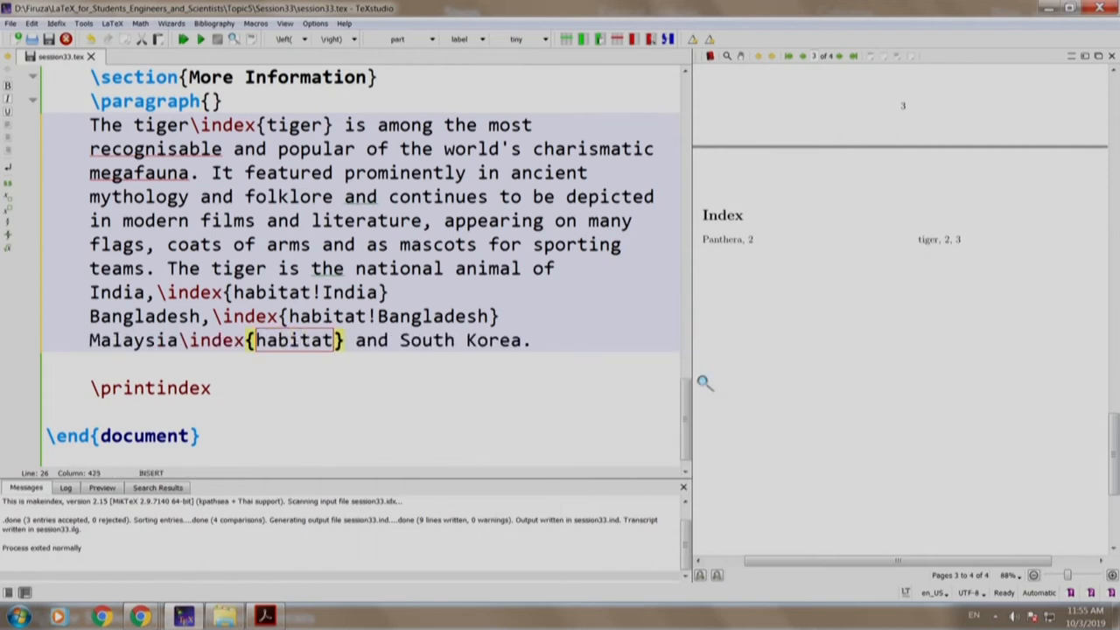
text(!Ma)
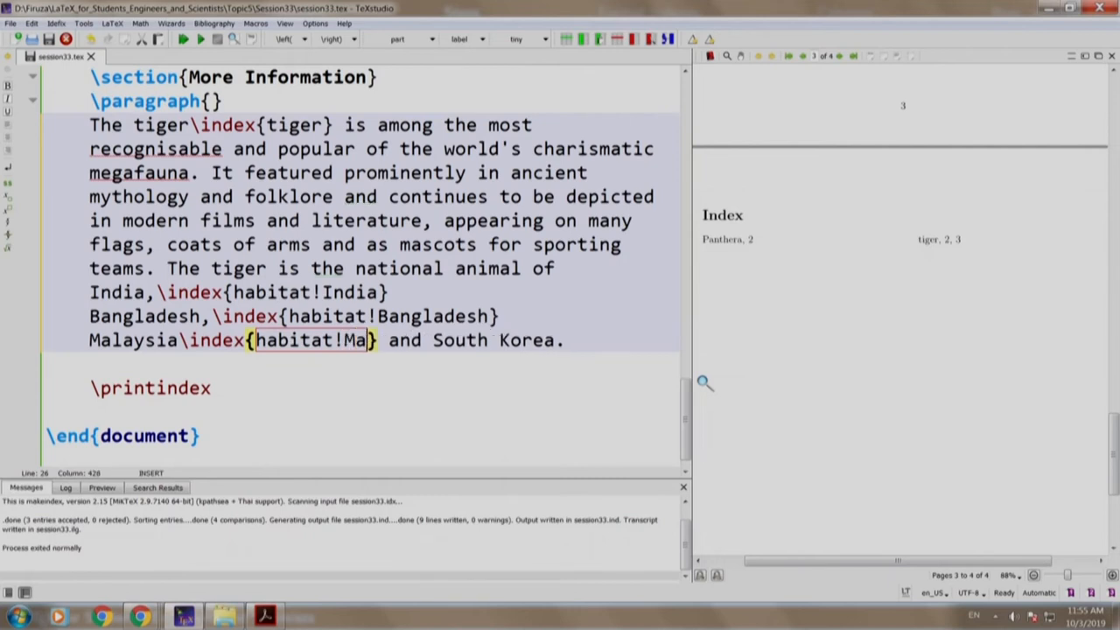
text(laysia)
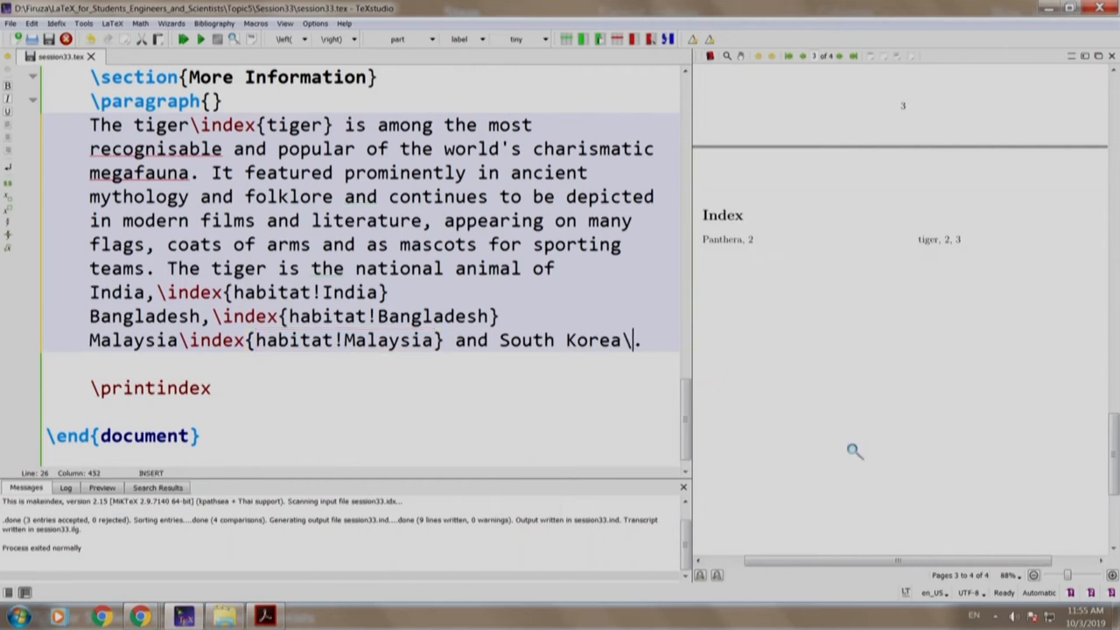
Add the \index{habitat!South Korea} marker after South Korea
text(\index{h})
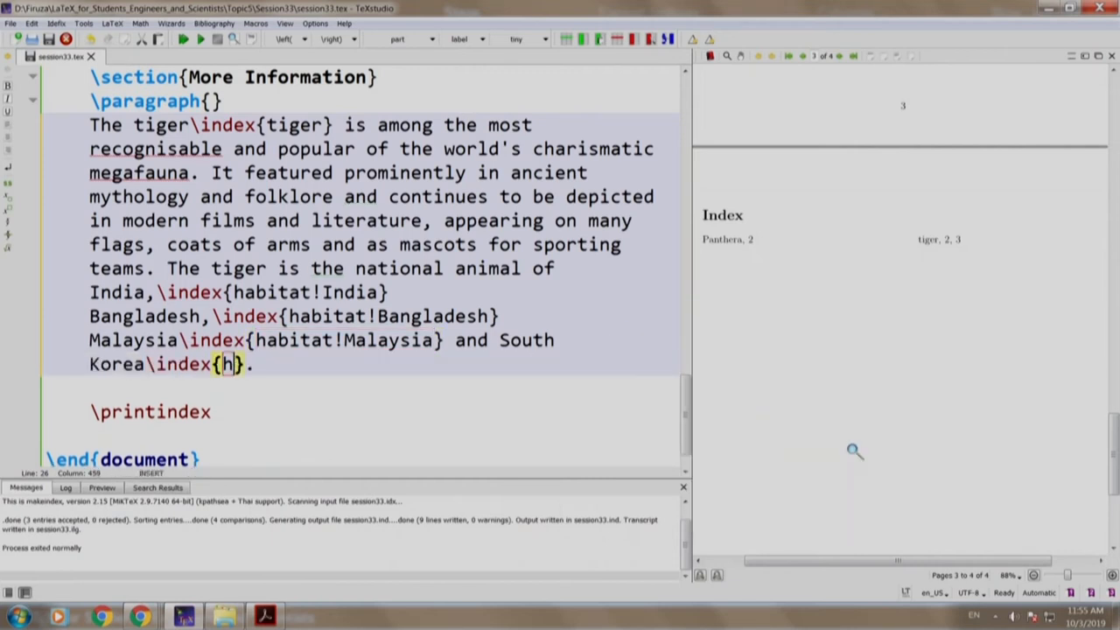
text(abitat)
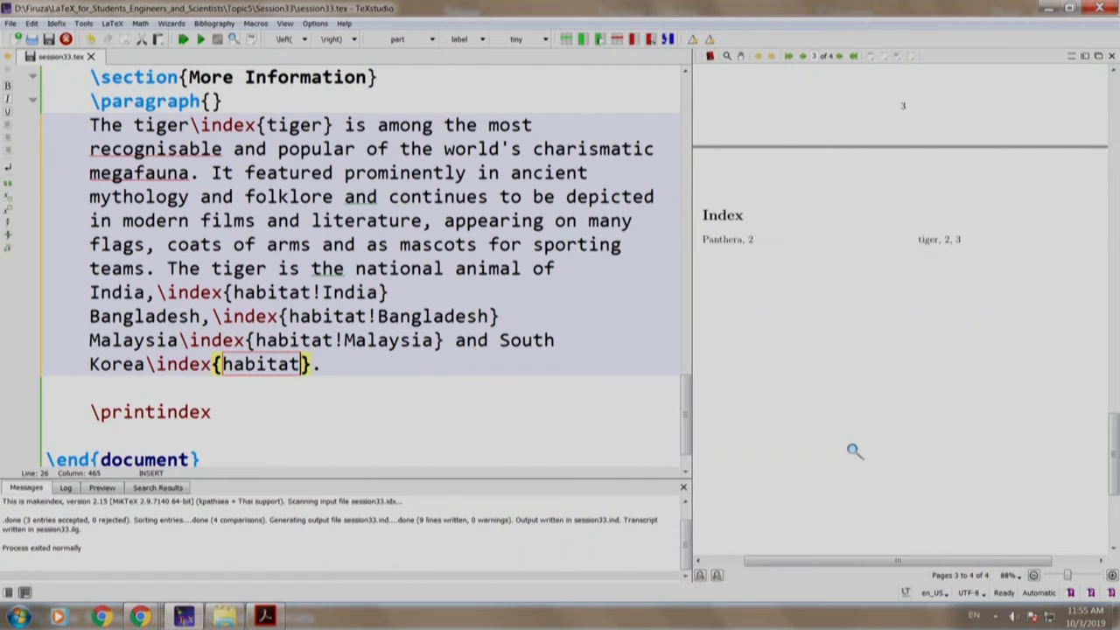
text(Sour)
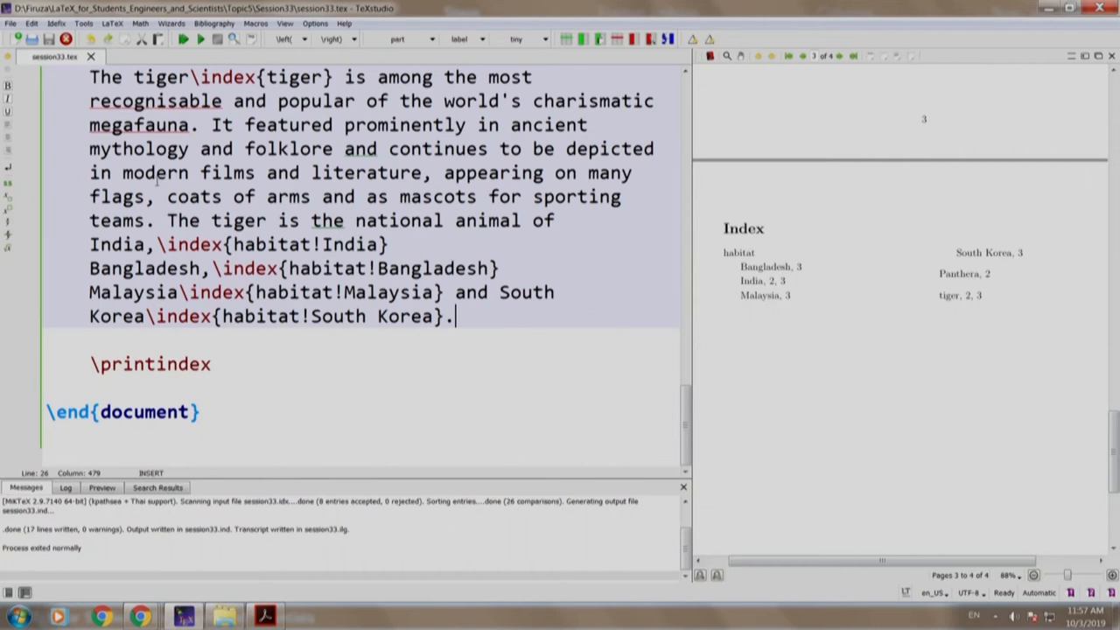
Add \index{Asia|see{habitat}} after 'Central Asia' and rebuild the document
scroll(up, 3)
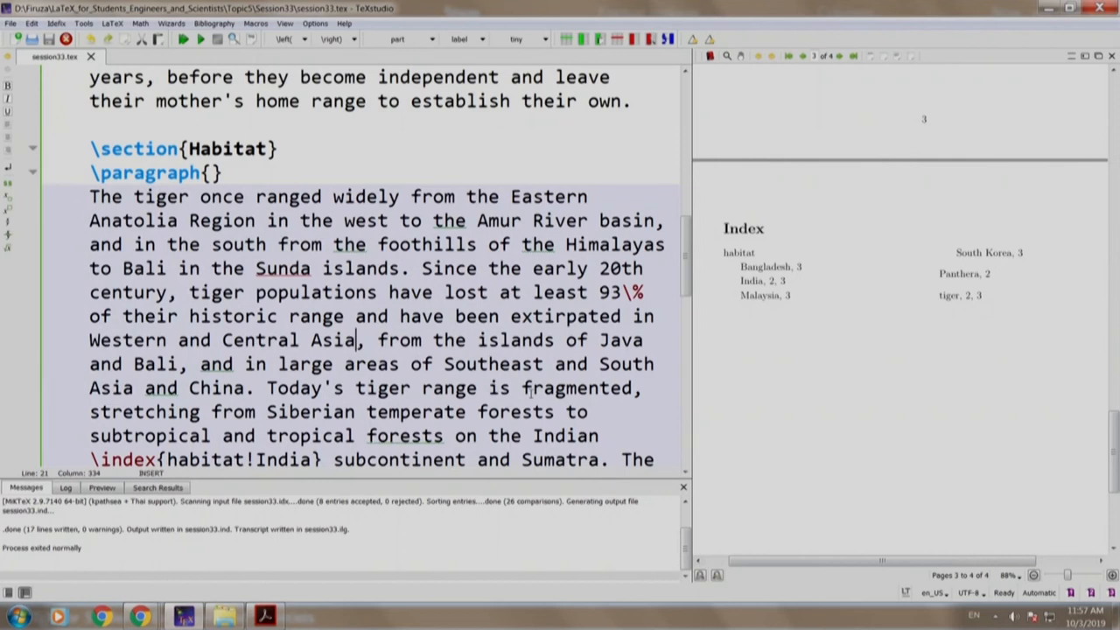
text(\index{Asia|)
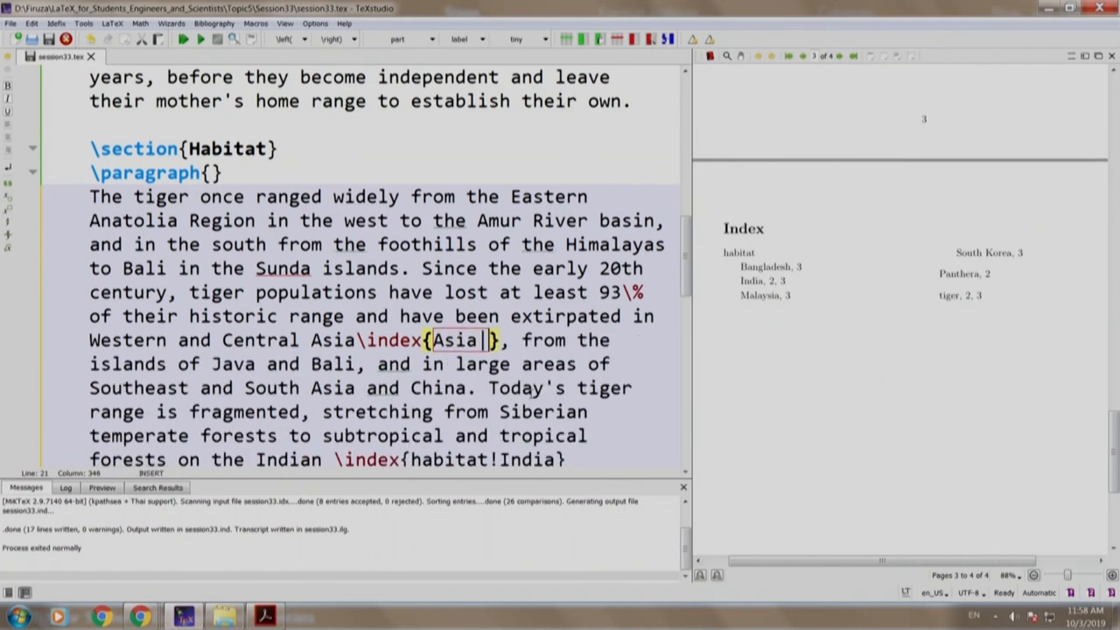
text(see{entry)
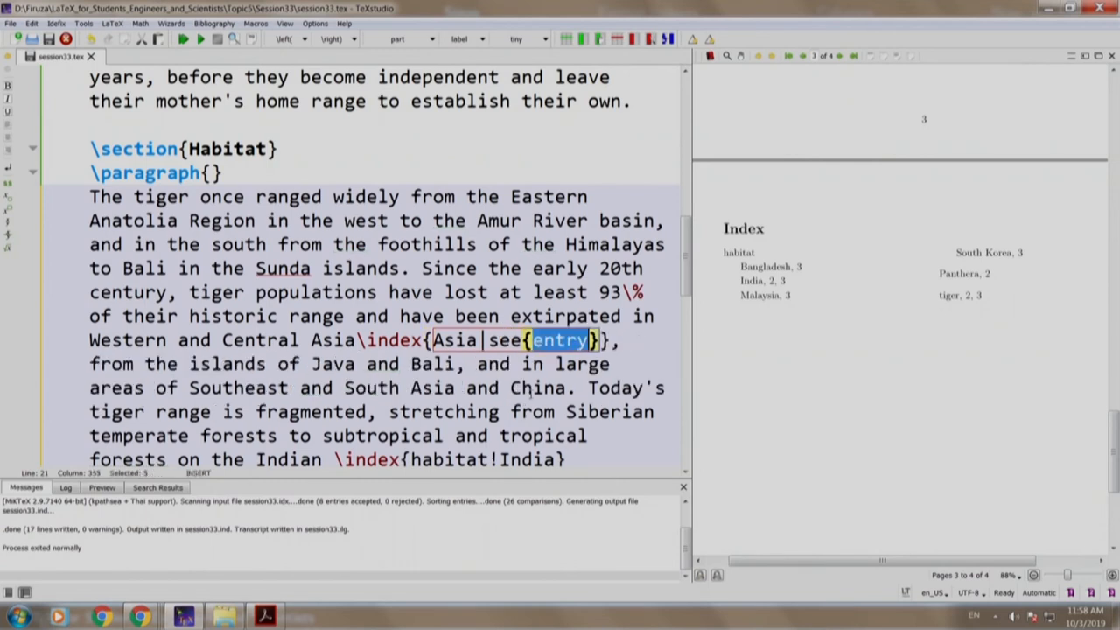
text(habitat)
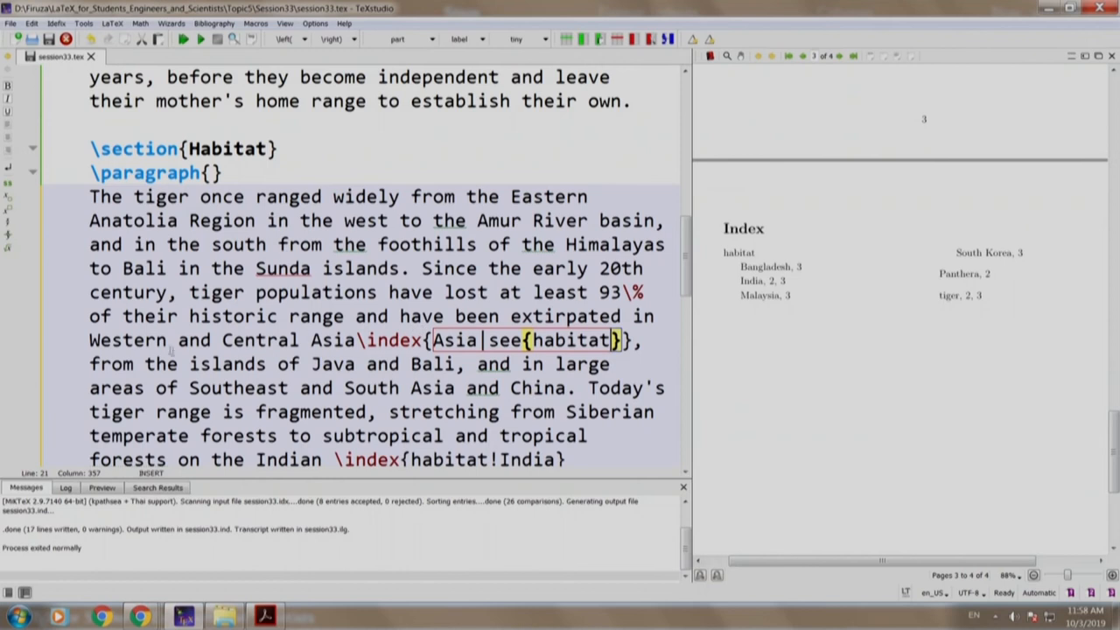
click(183, 38)
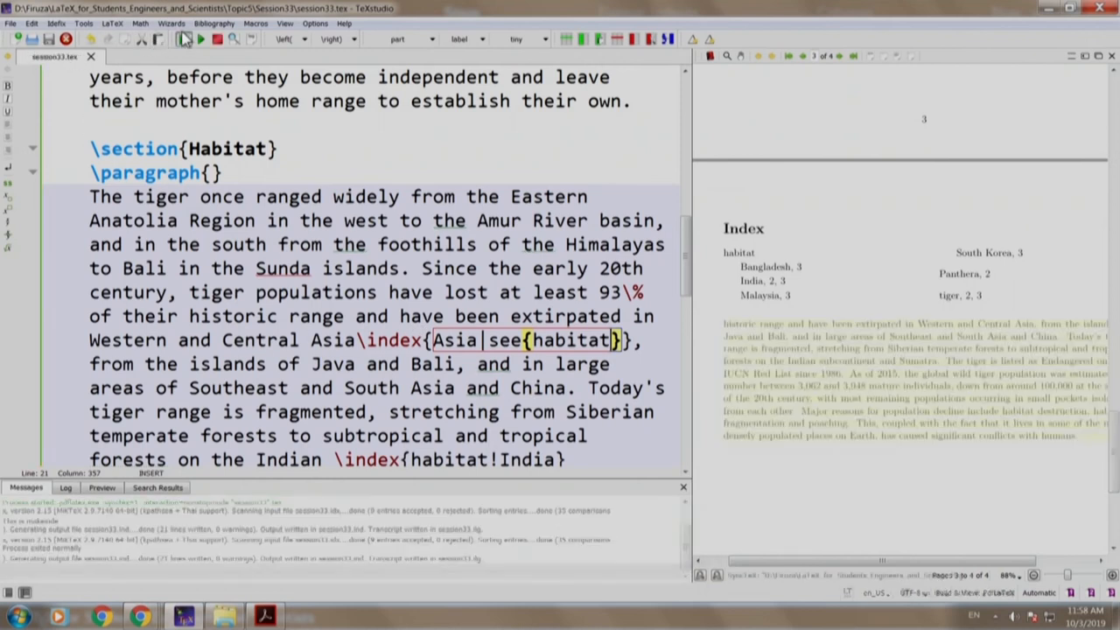
click(183, 38)
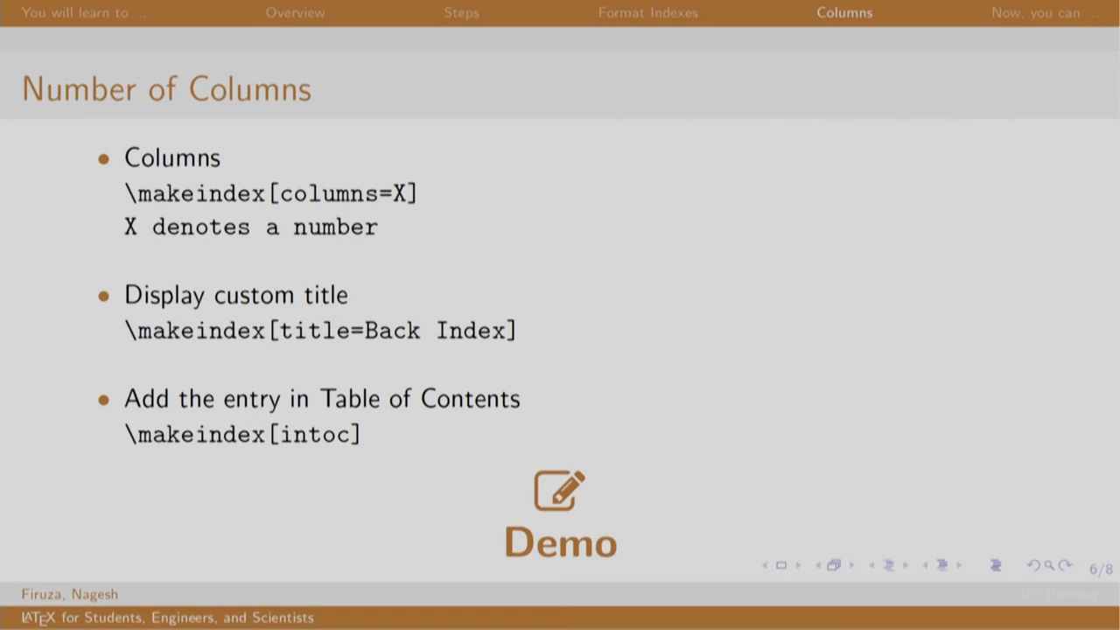
mouse_move(227, 196)
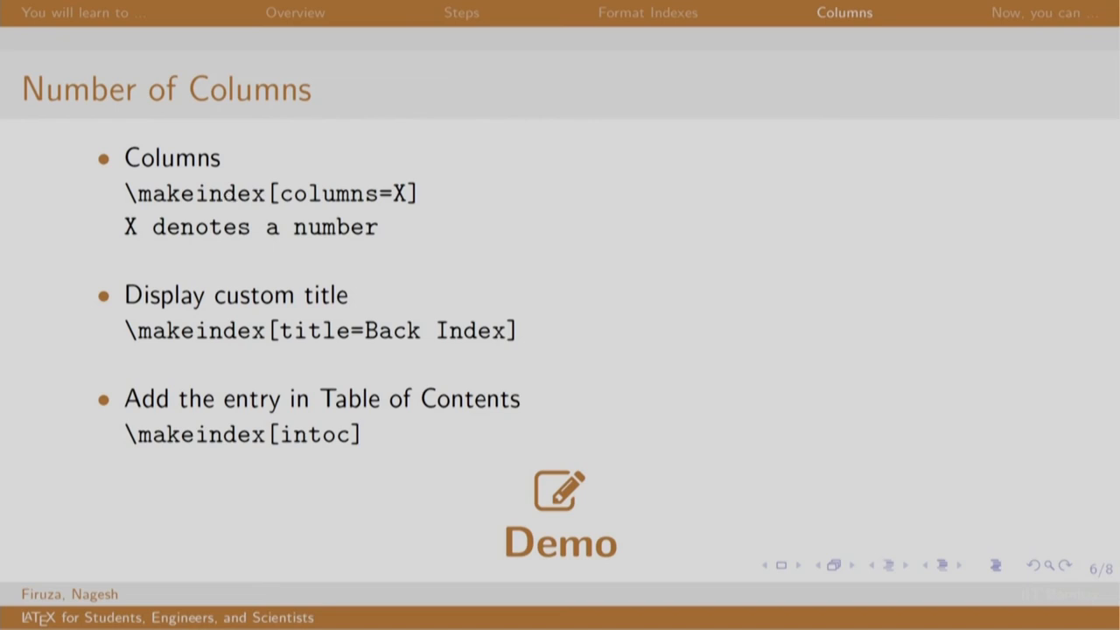
mouse_move(196, 352)
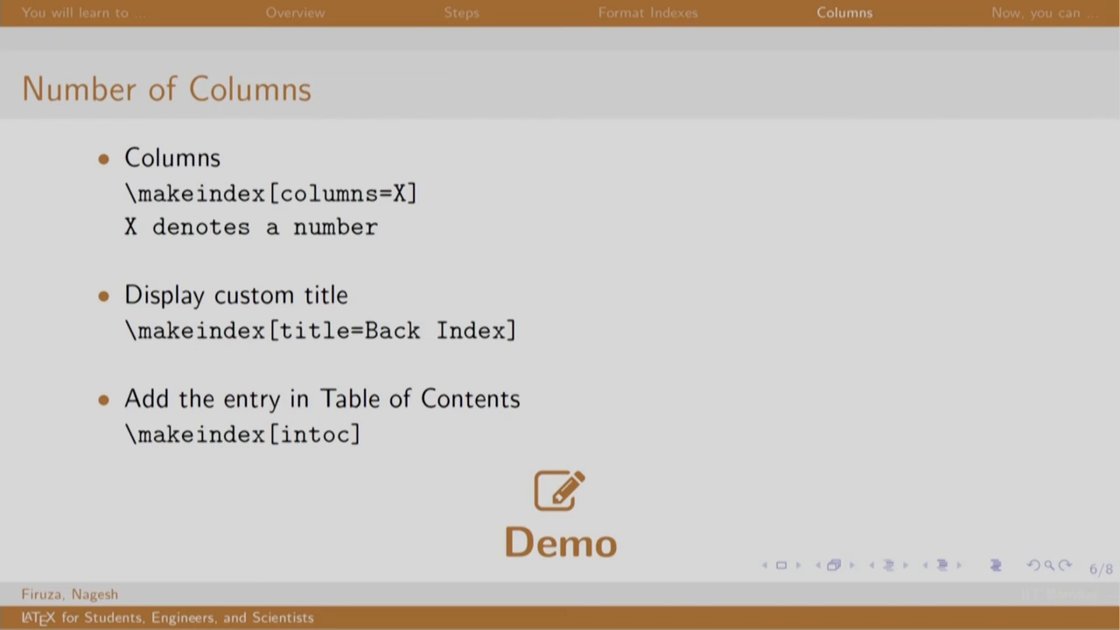
mouse_move(308, 452)
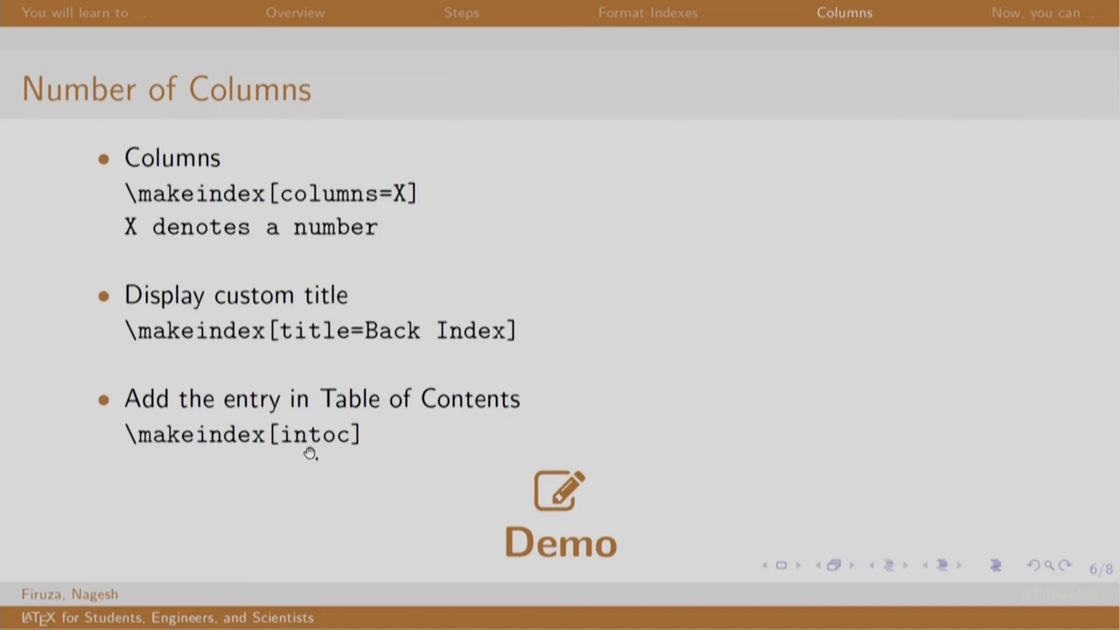
mouse_move(308, 451)
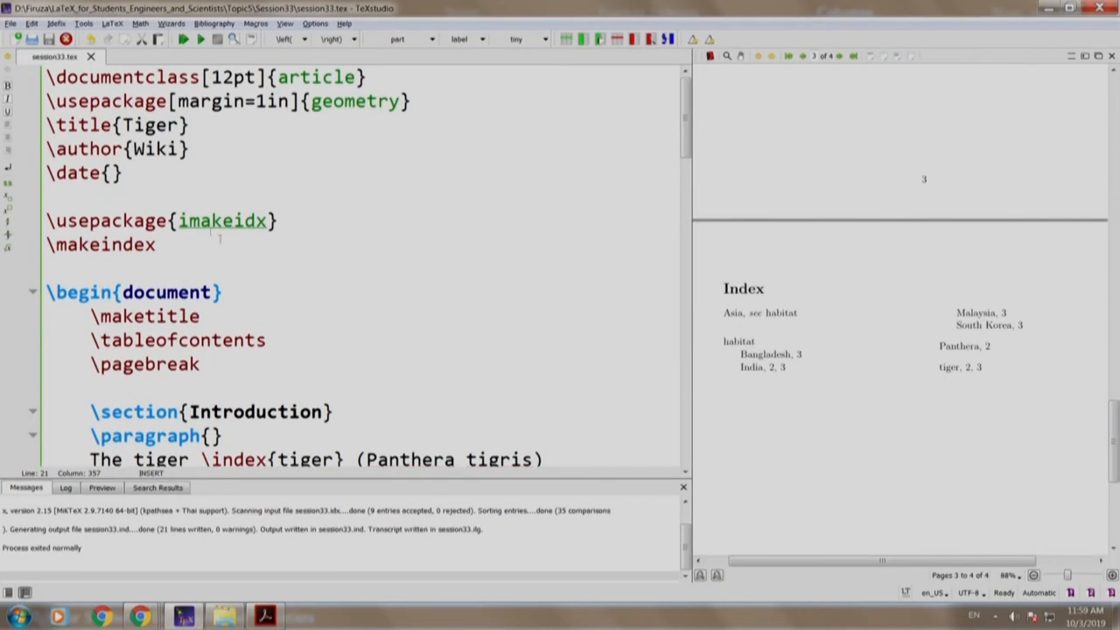
Give \makeindex the options columns=1, title=Back Index, intoc and recompile
click(156, 245)
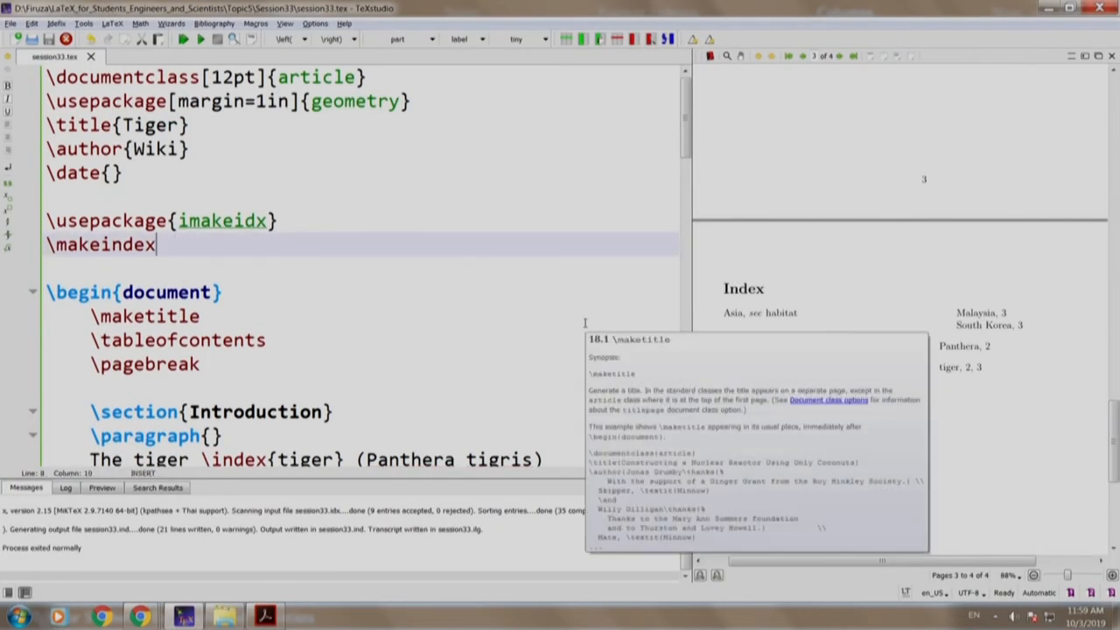
mouse_move(312, 245)
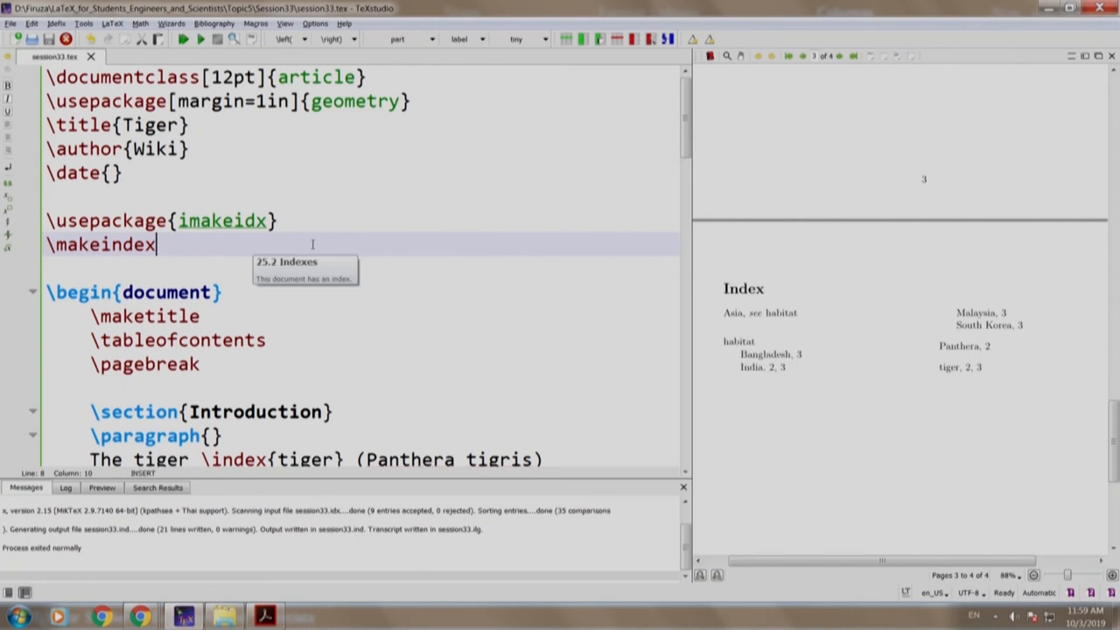
text([])
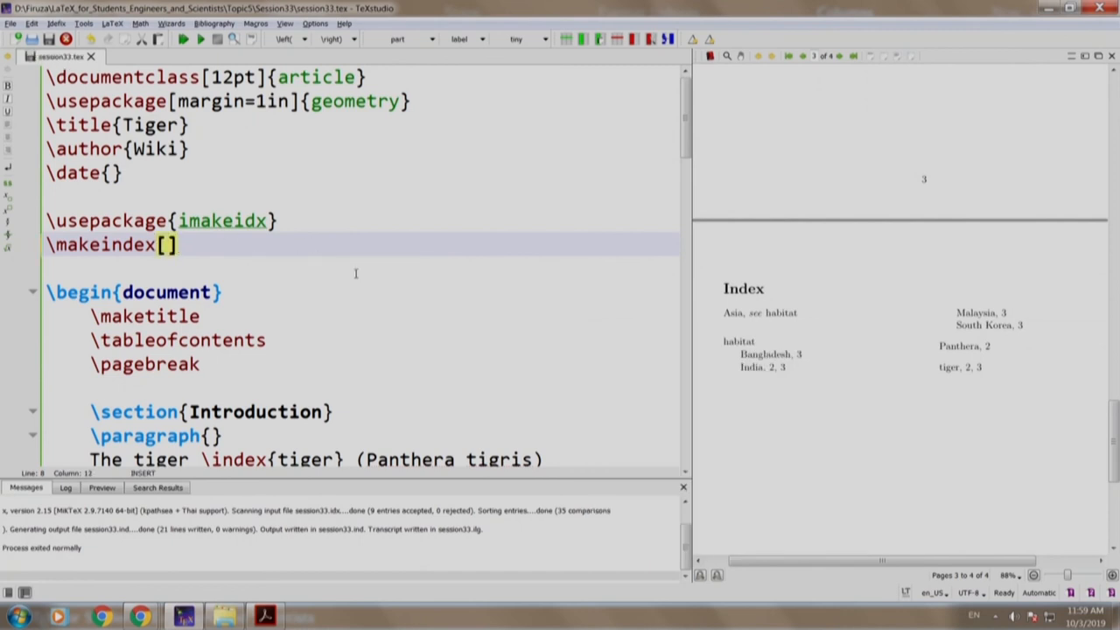
text(columns)
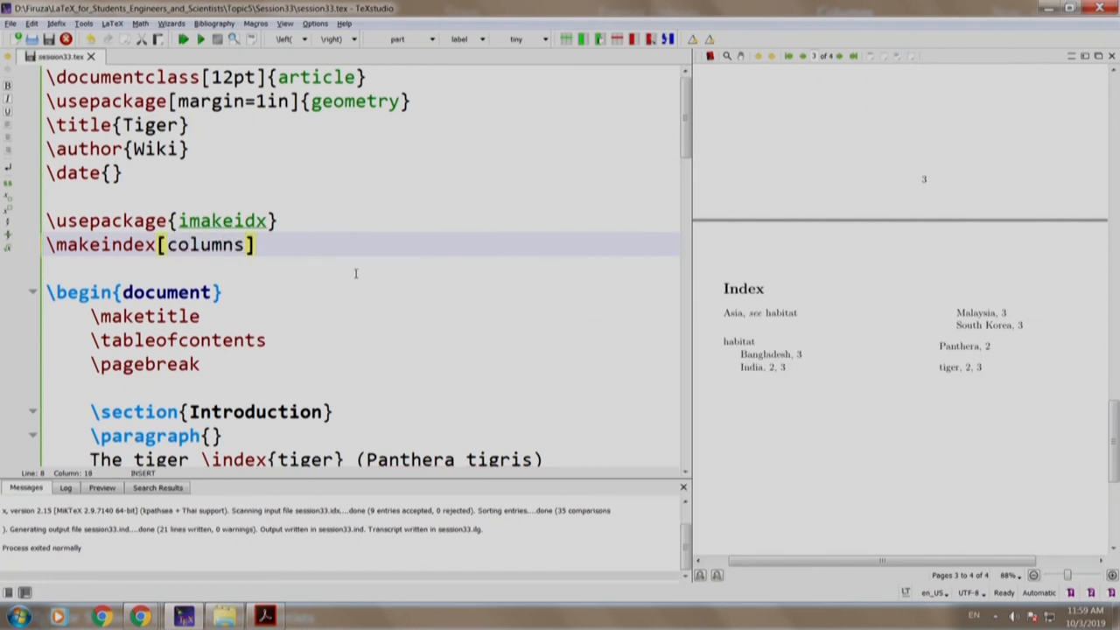
text(=1)
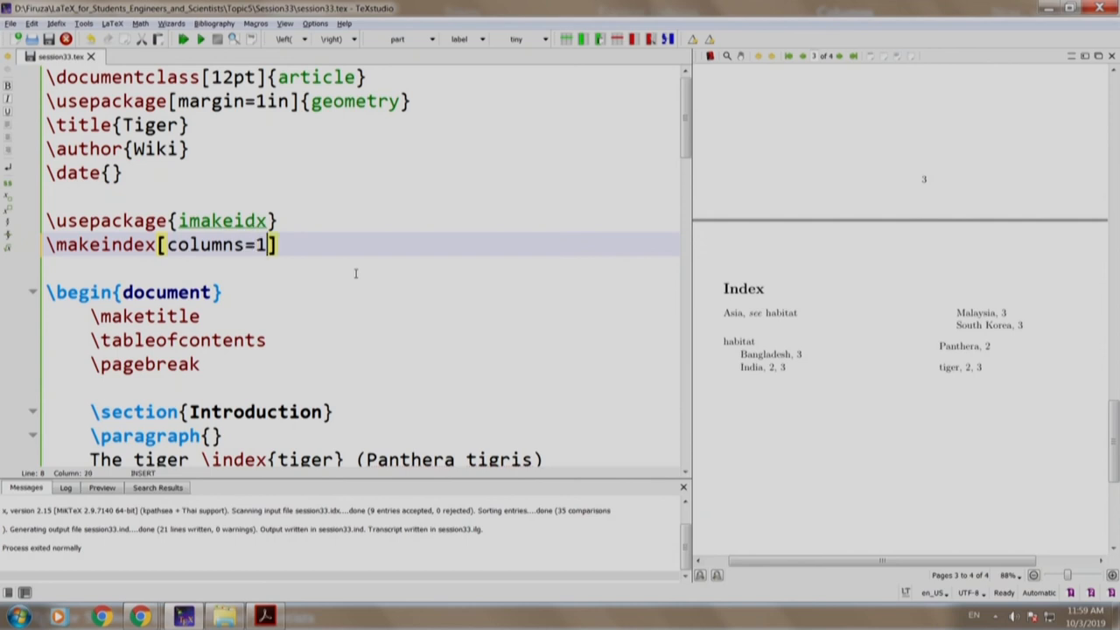
text(,)
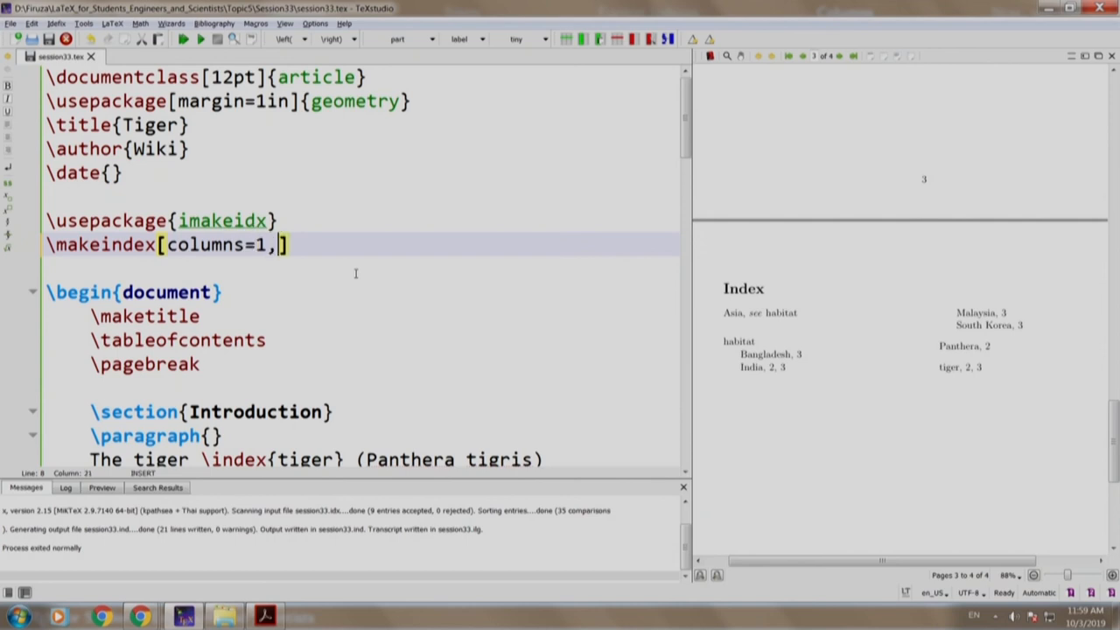
text(title)
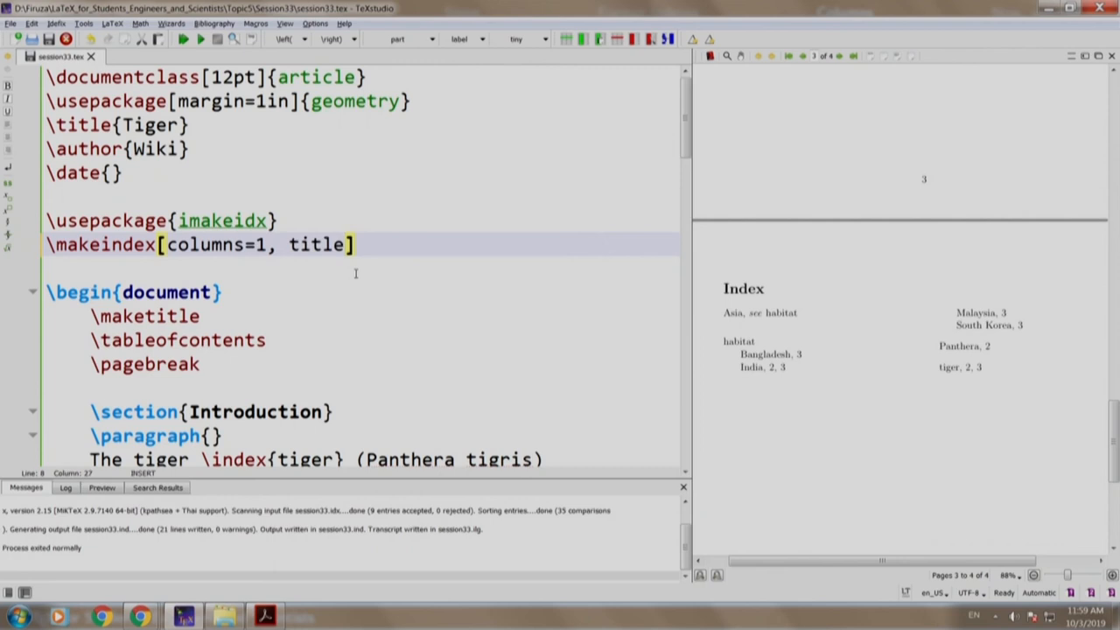
text(=Bac)
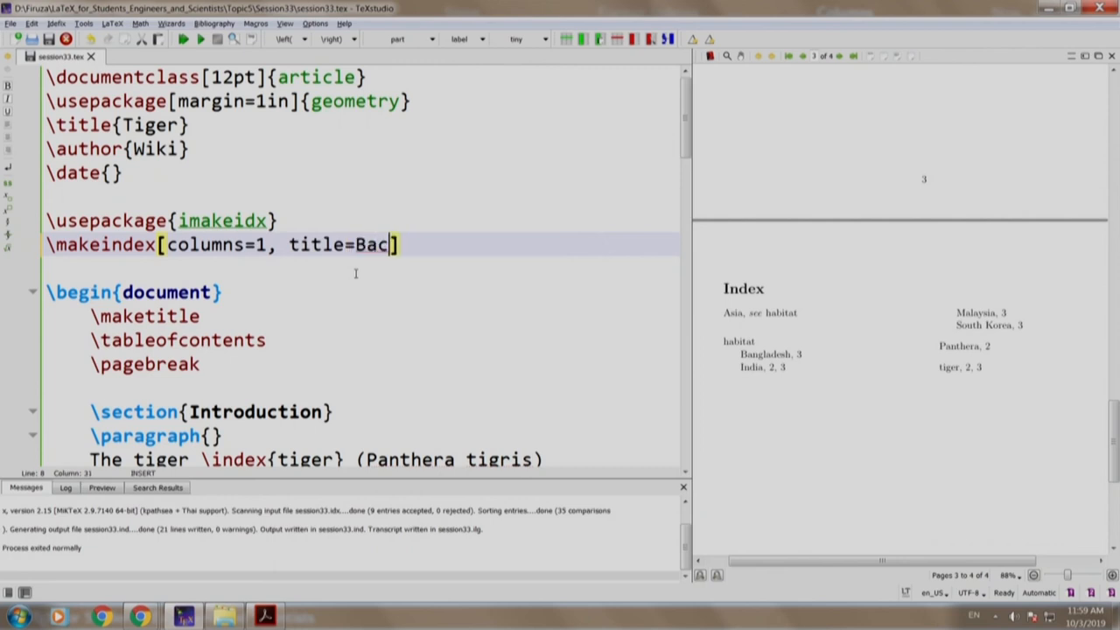
text(k Index,)
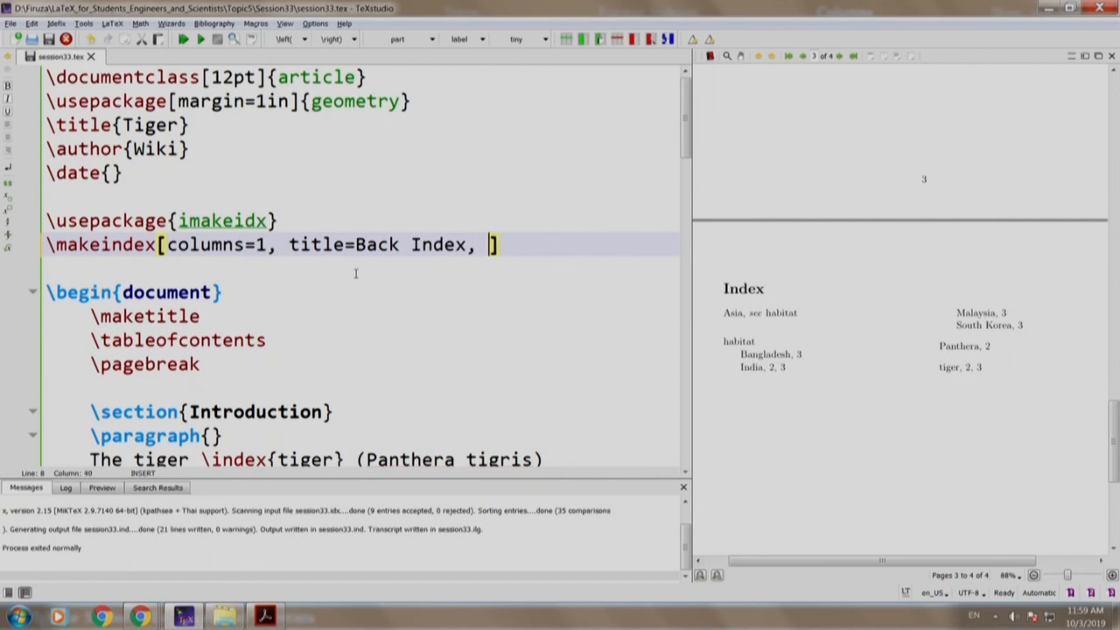
text(intoc)
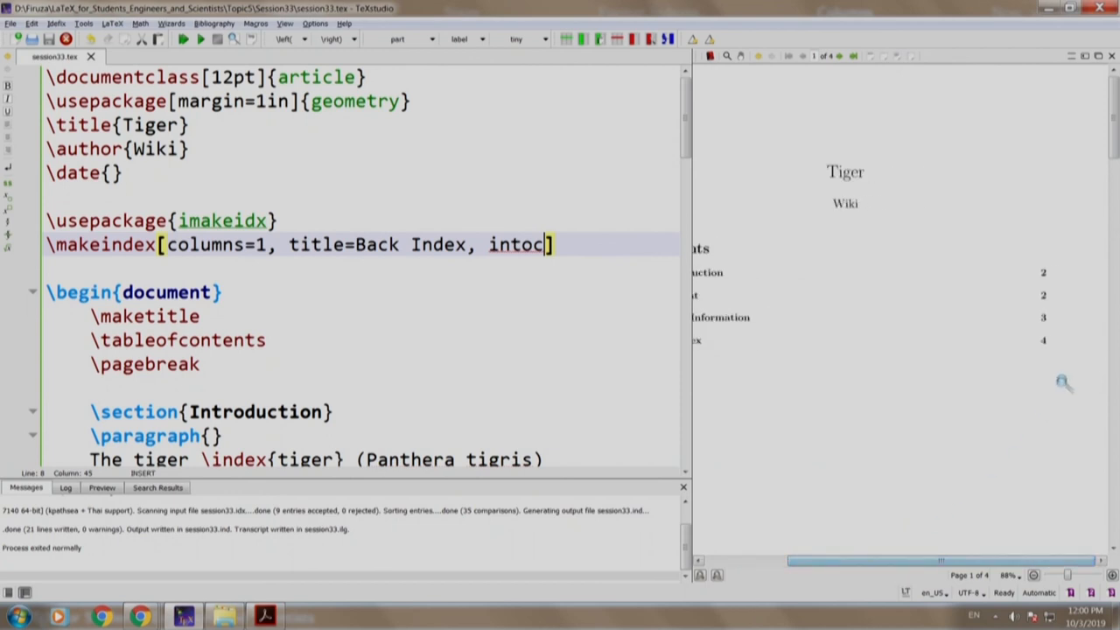
mouse_move(883, 446)
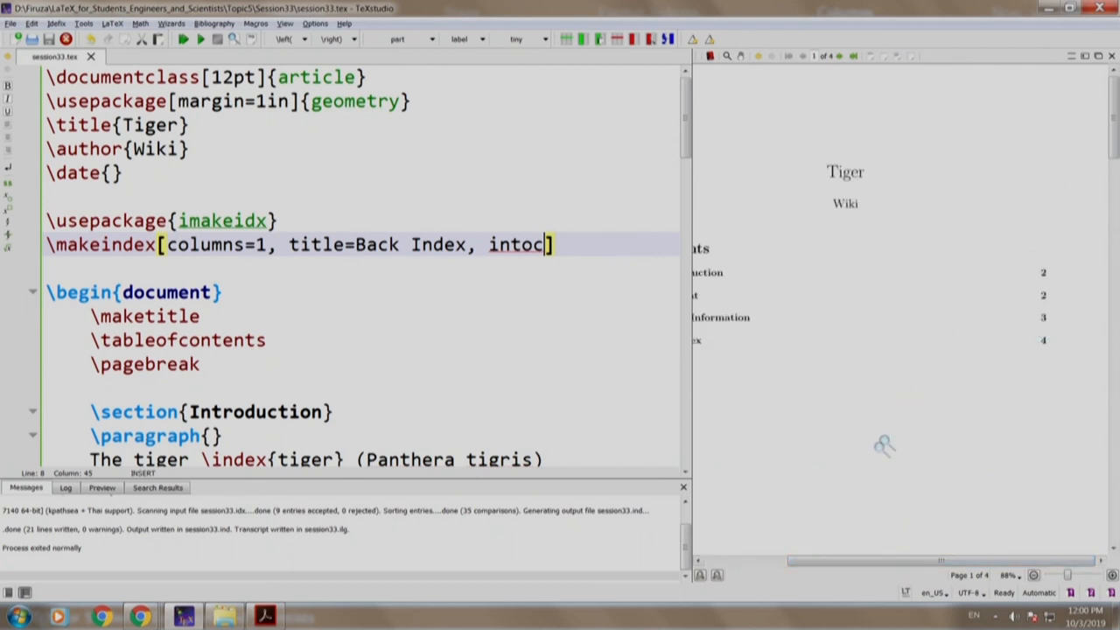
scroll(down, 3)
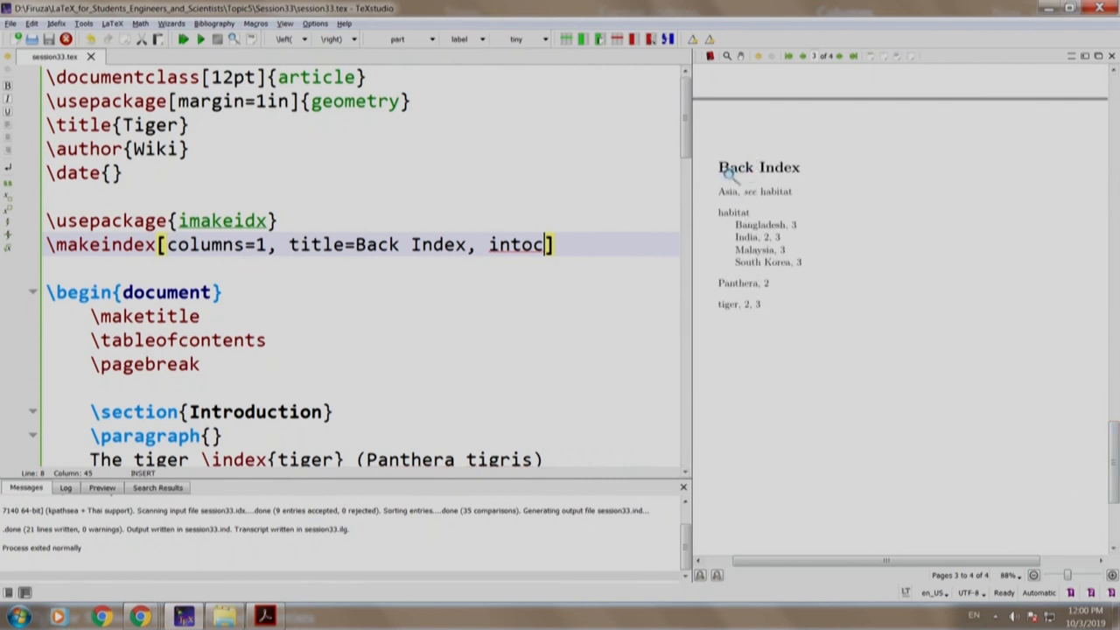
mouse_move(796, 179)
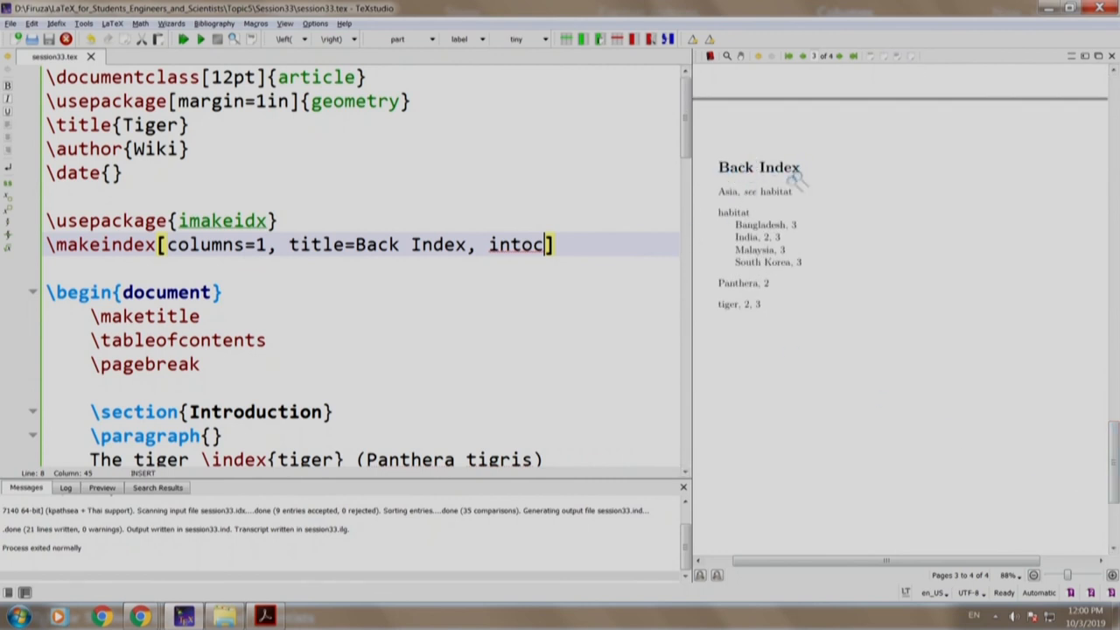
mouse_move(906, 292)
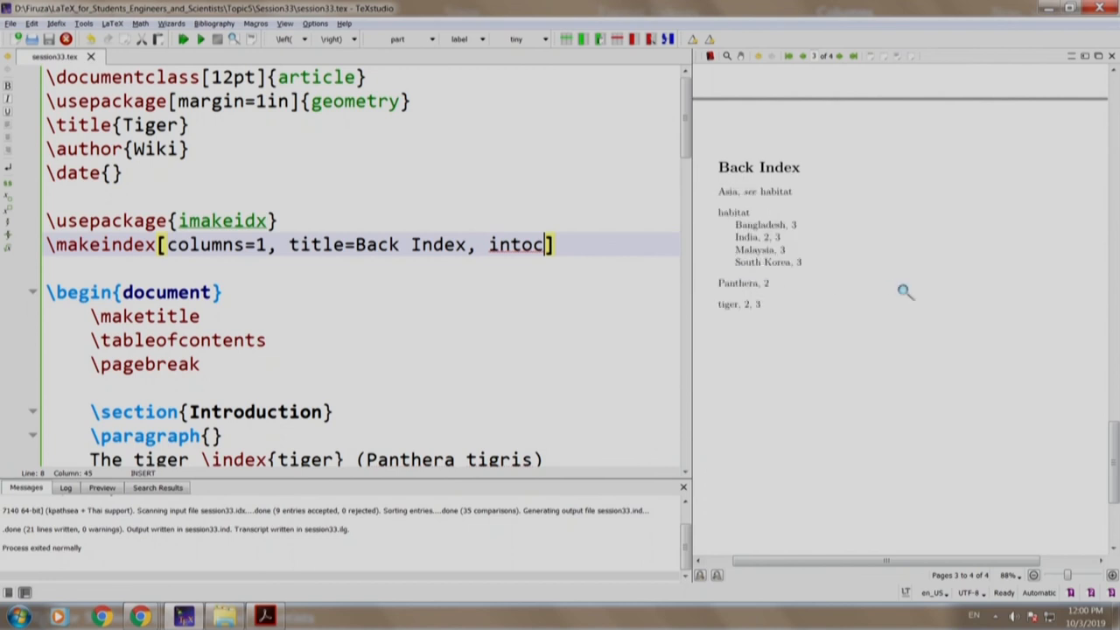